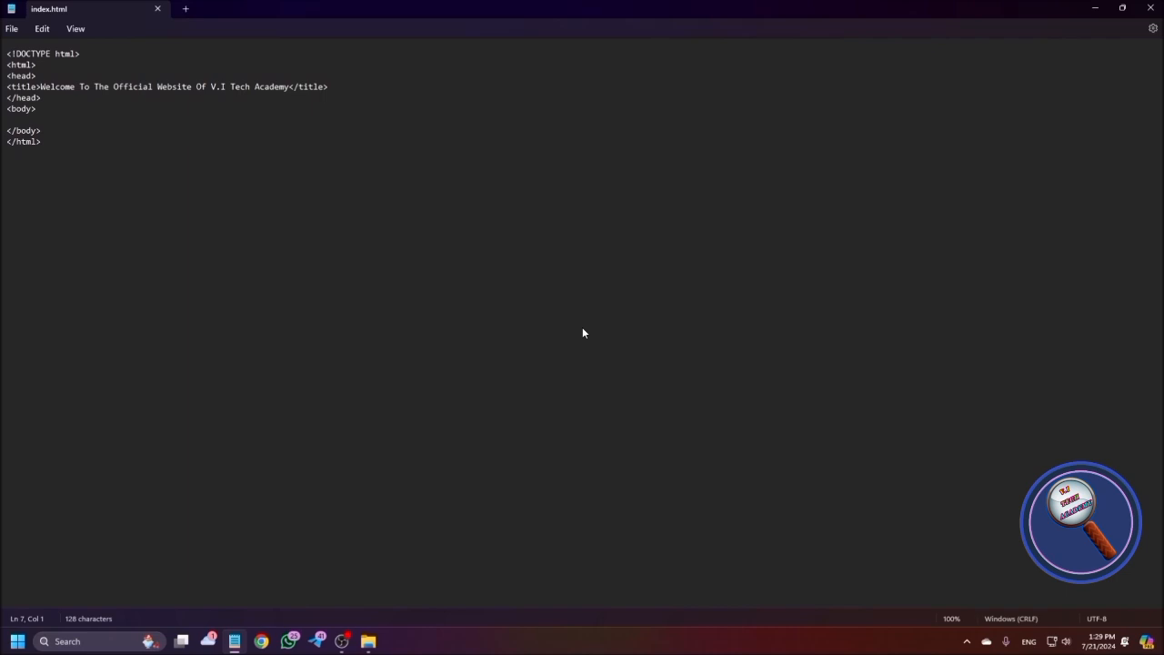
# Write <h1>Hello</h1> on a new line inside the body
pyautogui.write('<h1>')
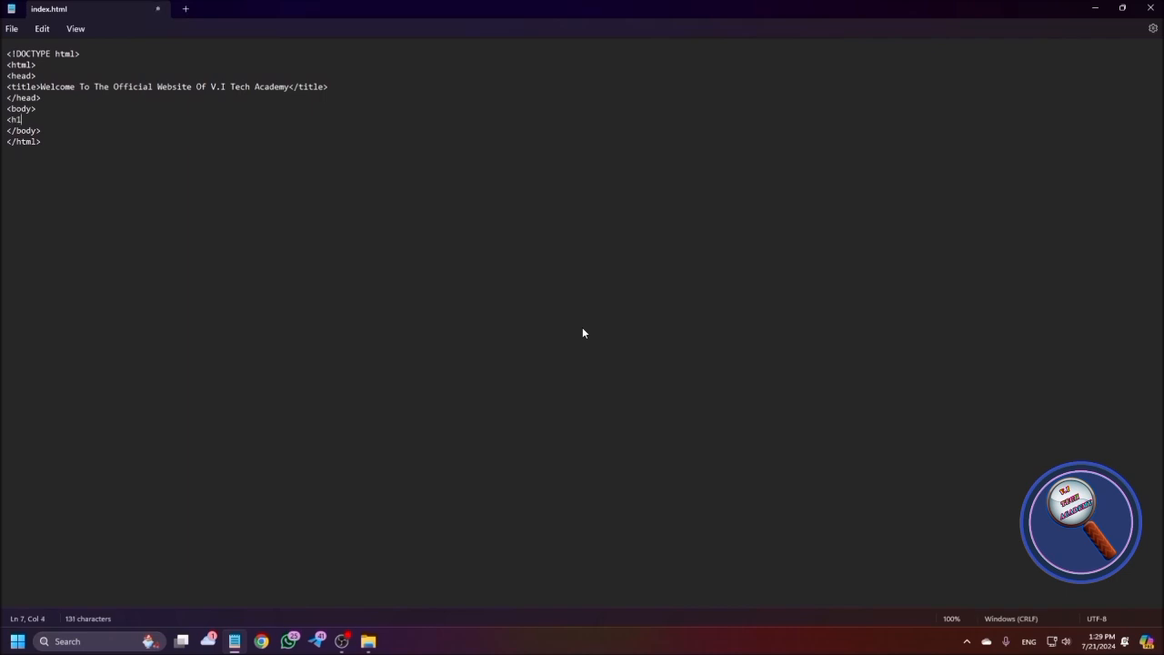
pyautogui.write('Hello</h1>')
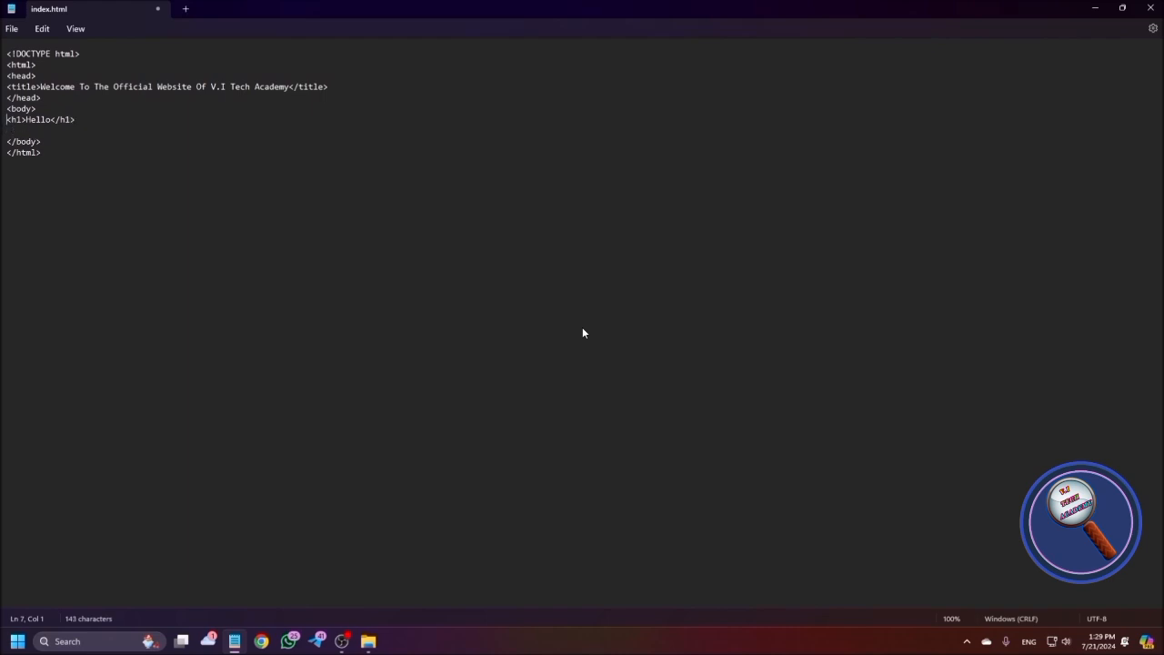
pyautogui.write('<')
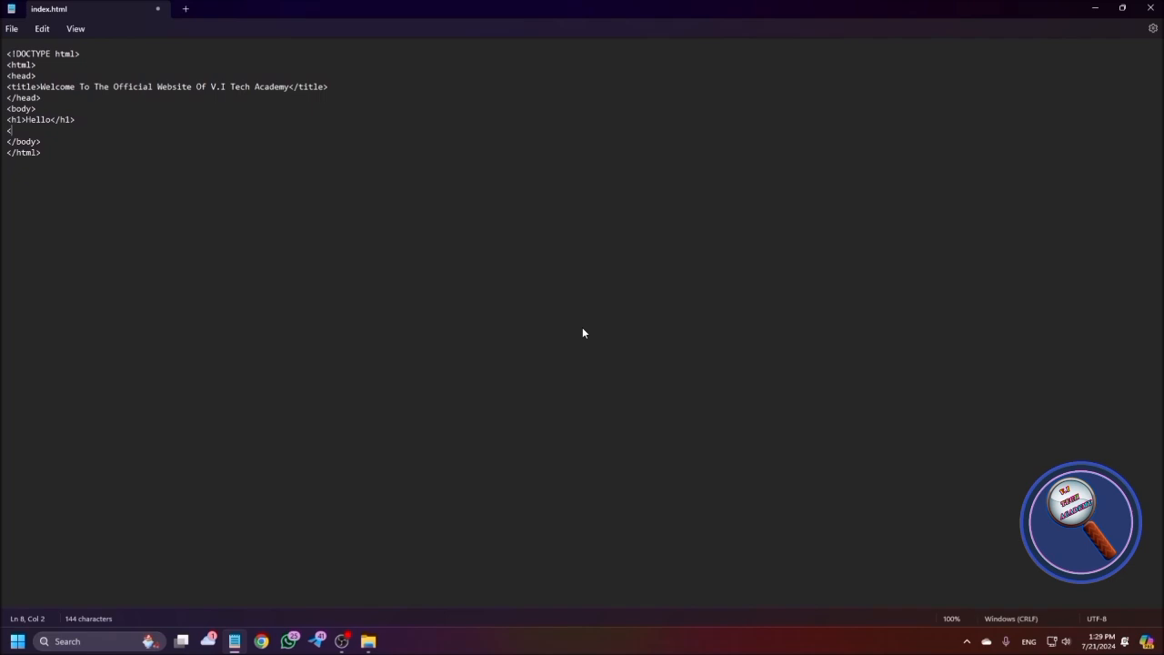
# Begin a paragraph 'Welcome To V.I Tech Academy! Your', removing the mistyped 'Online A'
pyautogui.write('p>')
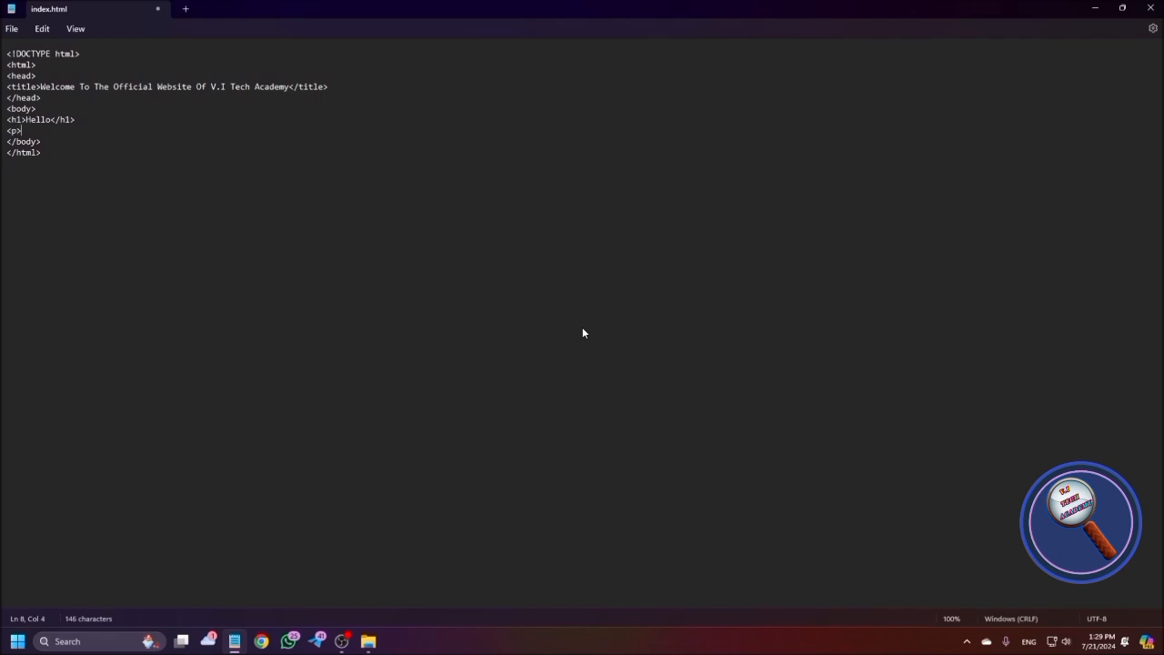
pyautogui.write('W')
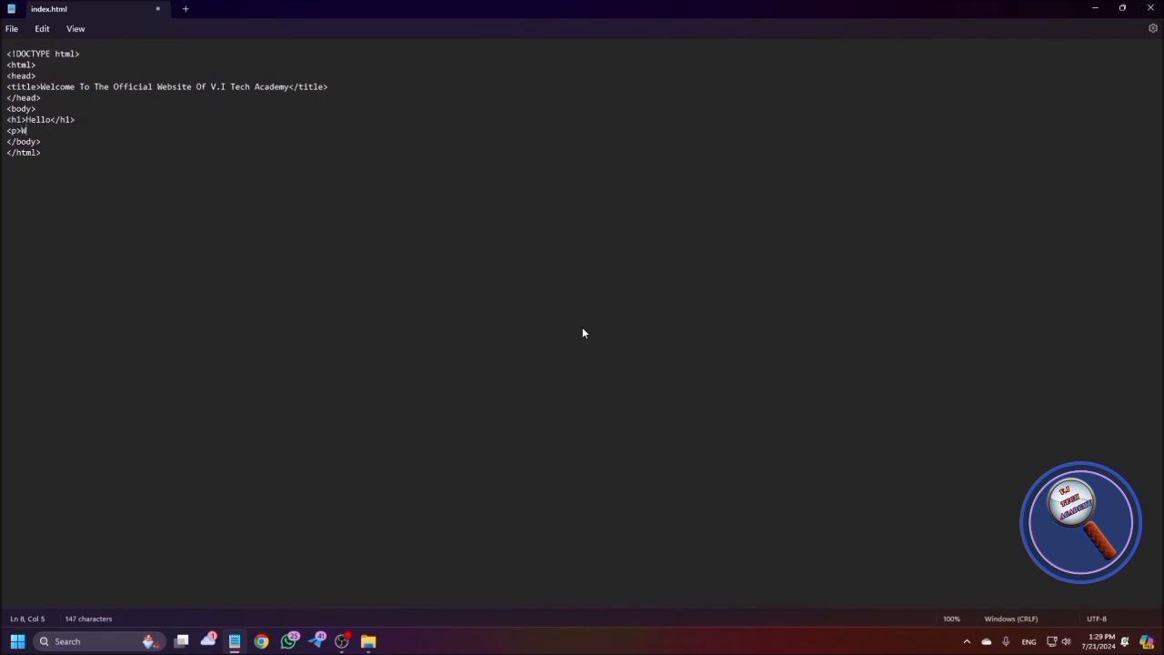
pyautogui.write('elcome To')
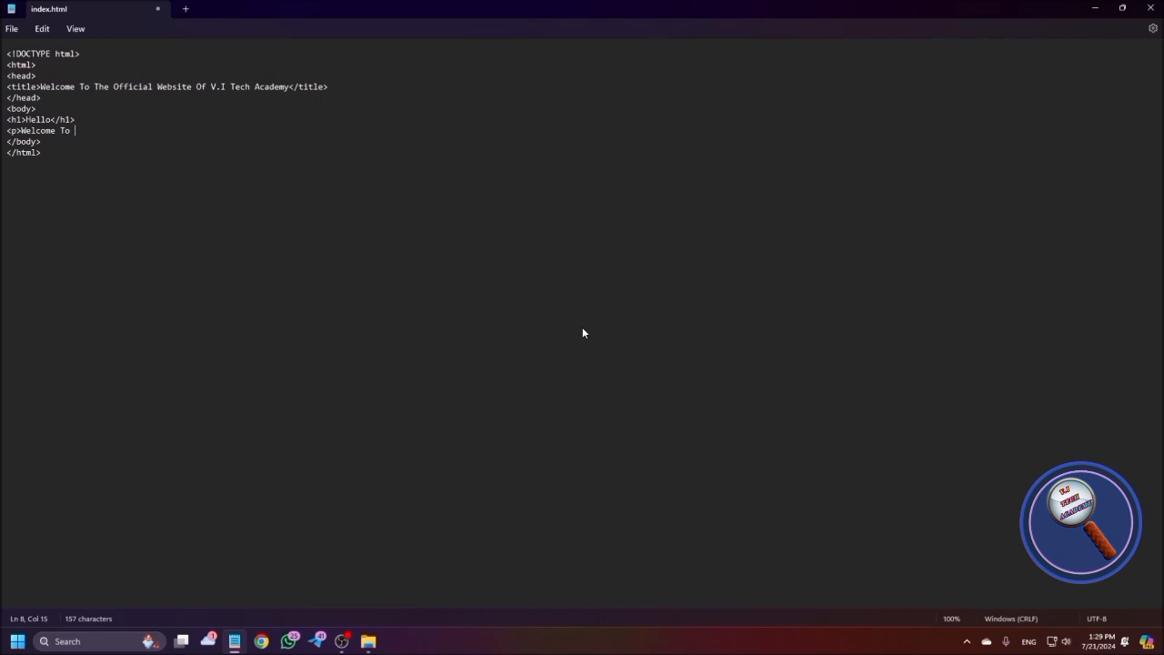
pyautogui.write('V.I Tech')
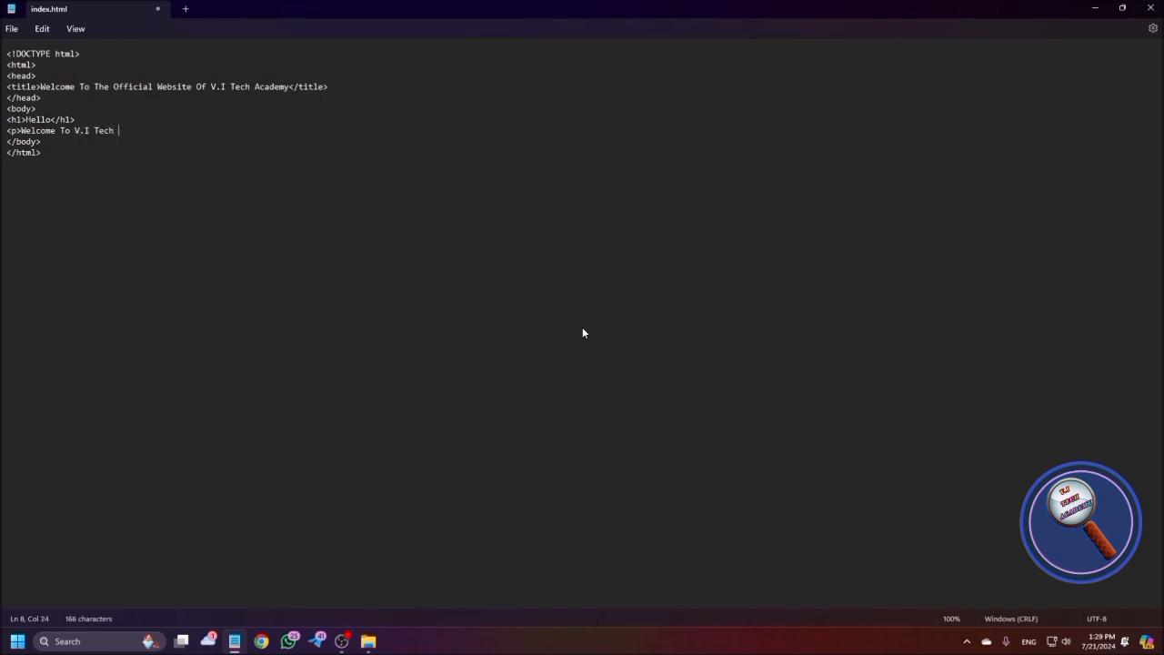
pyautogui.write('Academy')
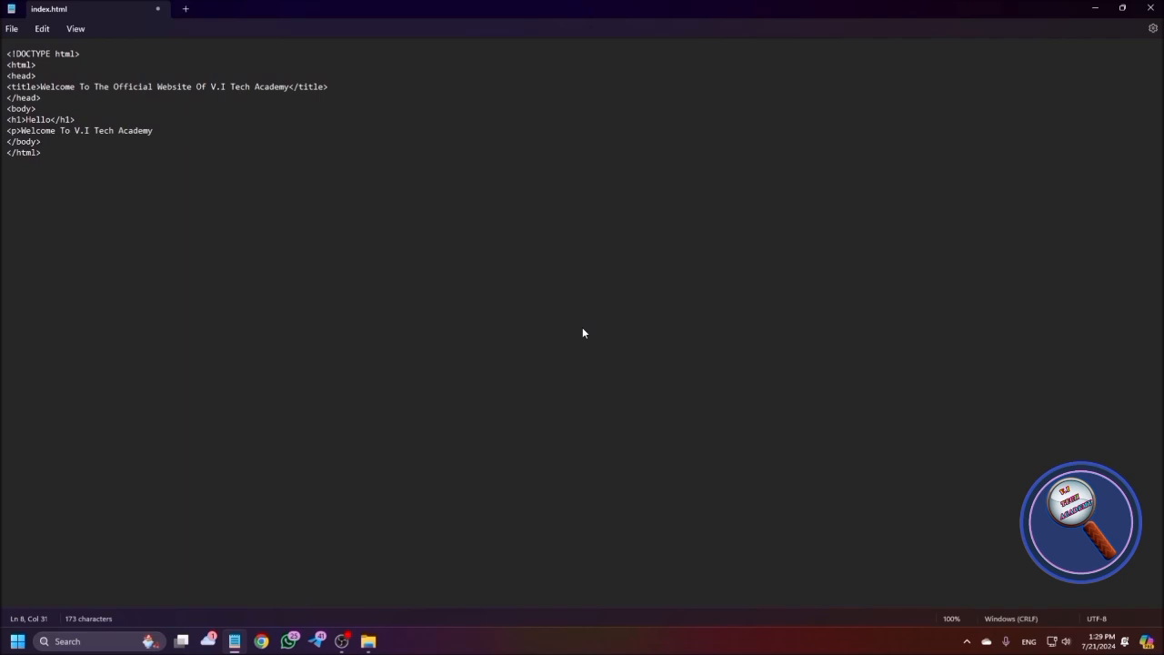
pyautogui.write('!')
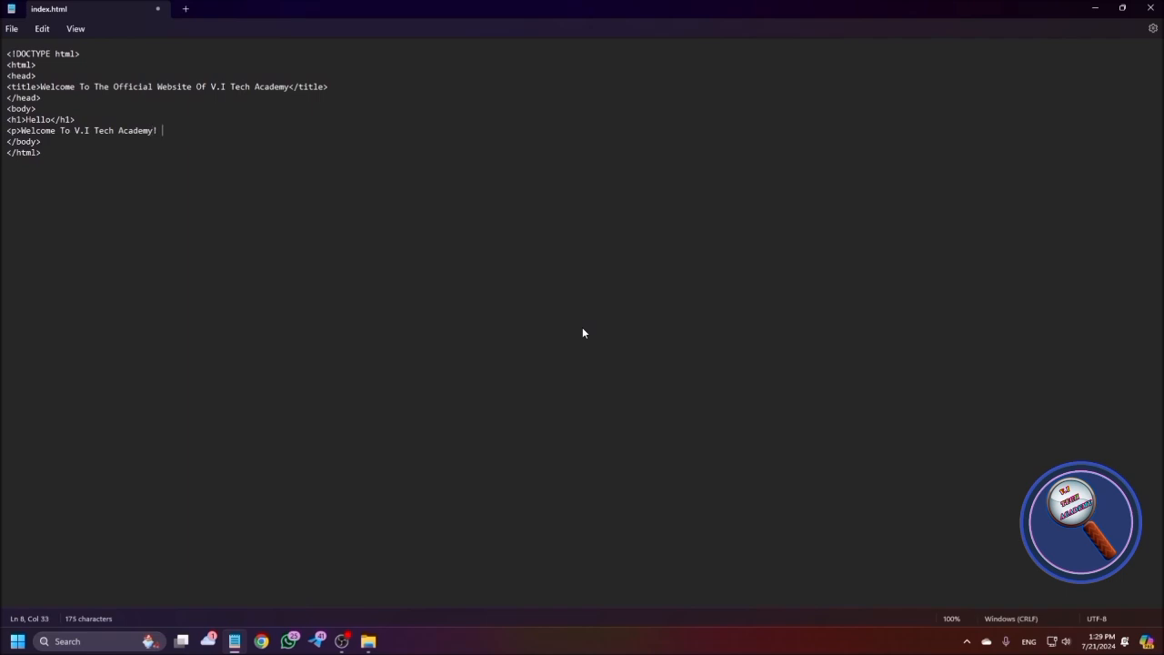
pyautogui.write('Your Online')
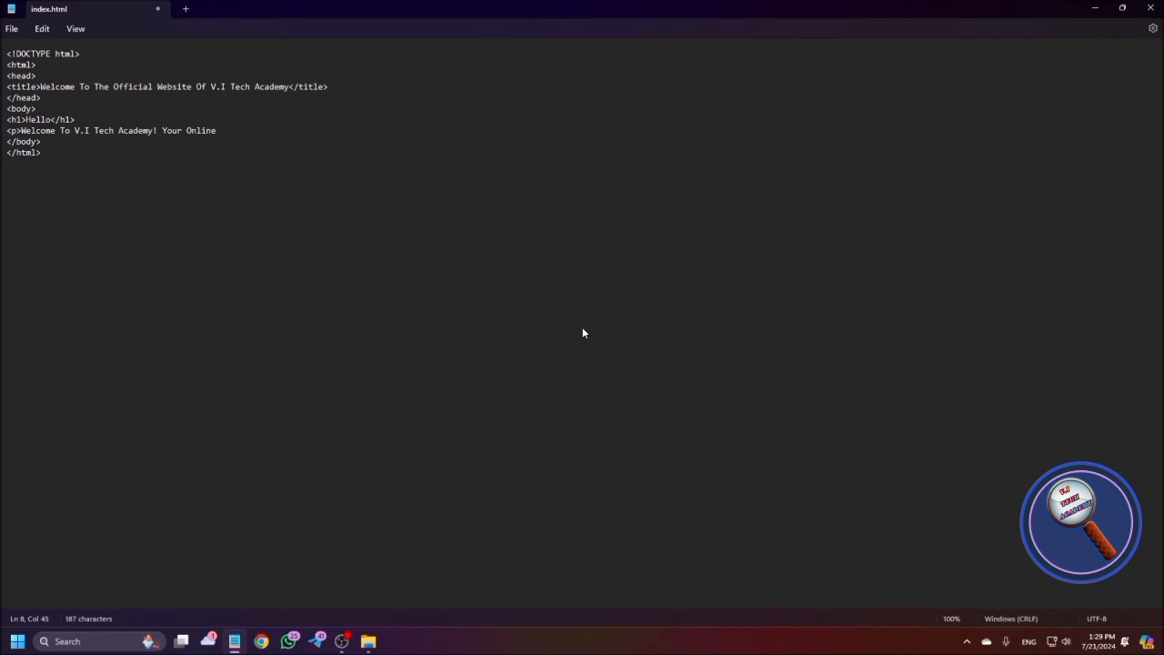
pyautogui.write('A')
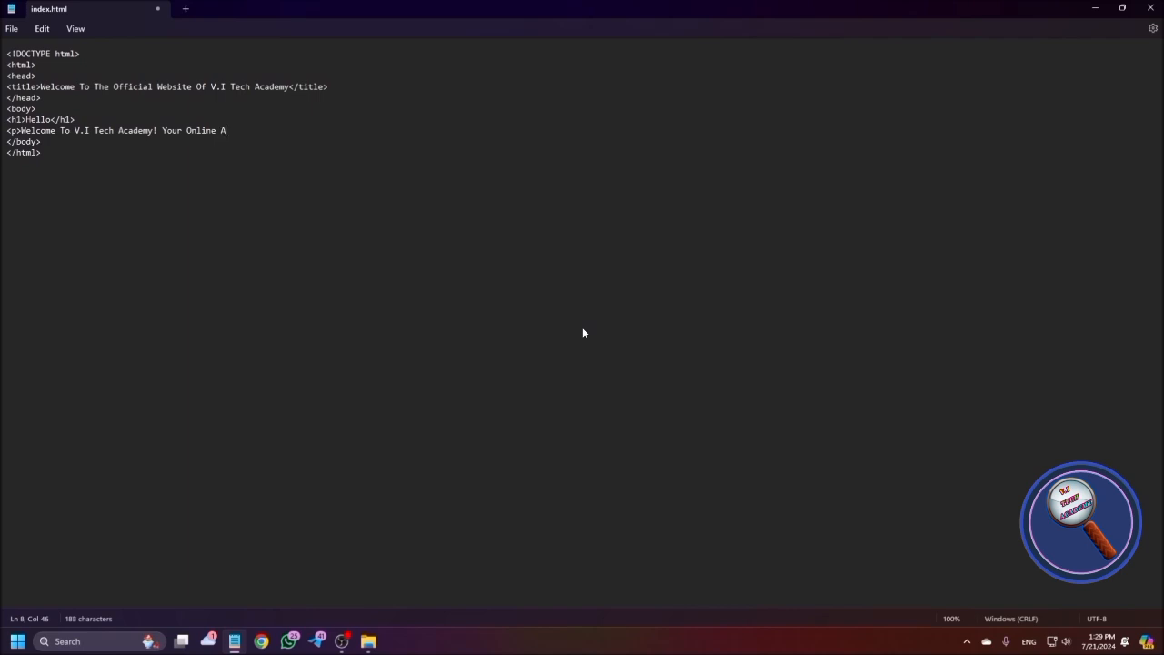
pyautogui.press('BackSpace')
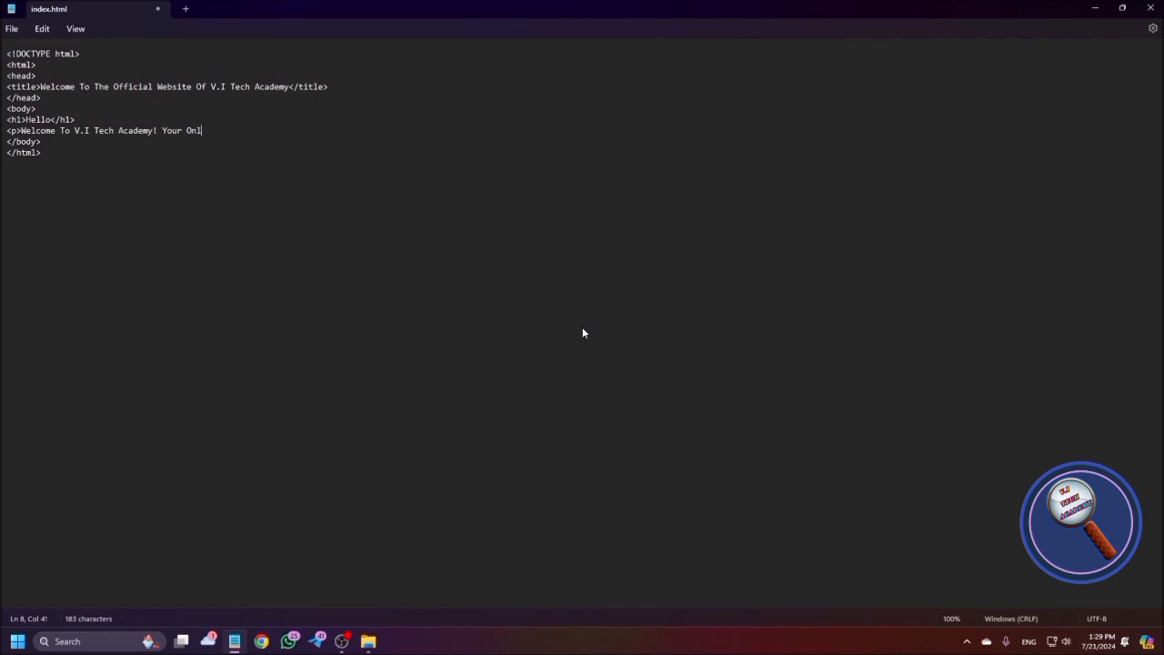
# Finish the paragraph with 'accessible online tech expert.' and close it with </p>
pyautogui.write('accessible onli')
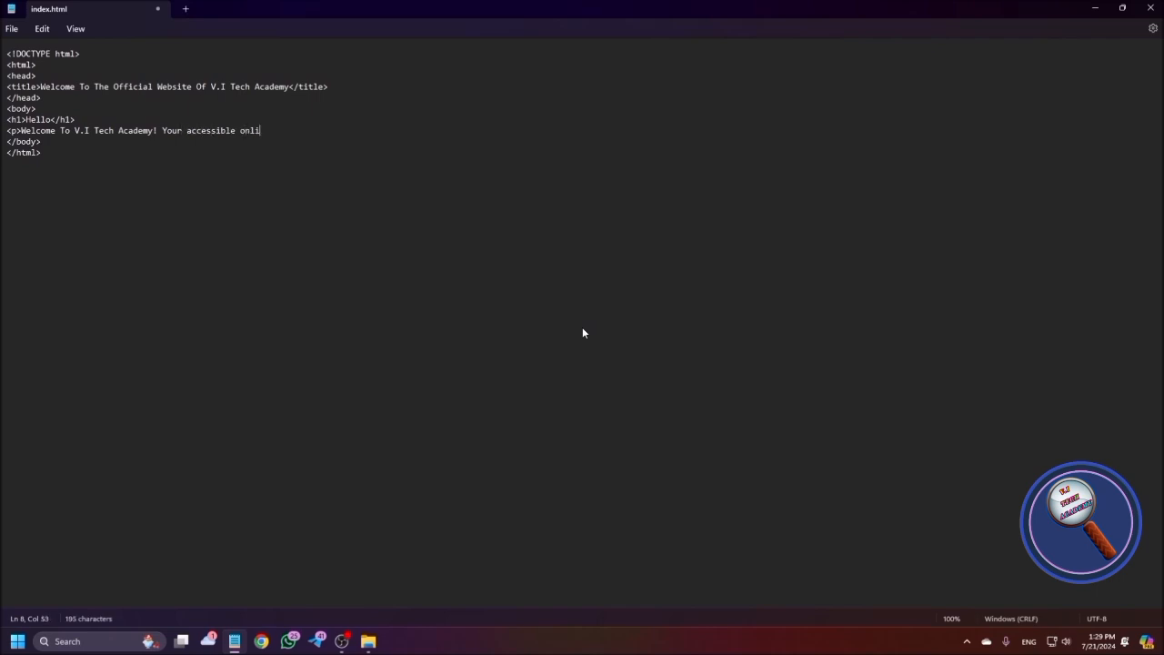
pyautogui.write('ne')
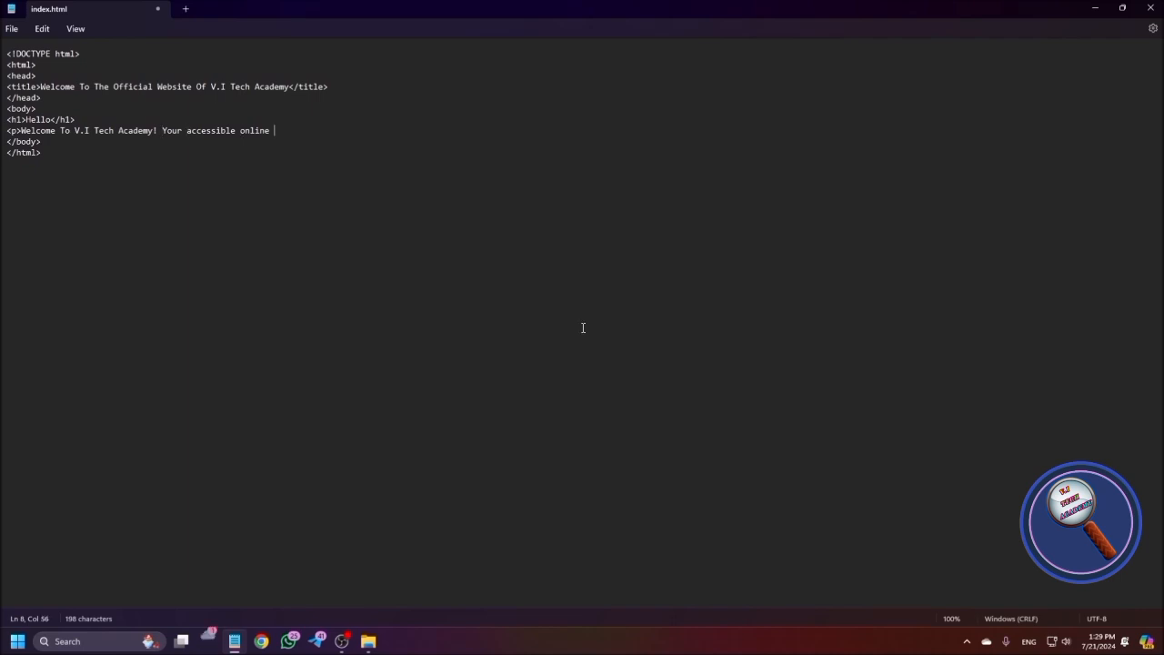
pyautogui.write('tec')
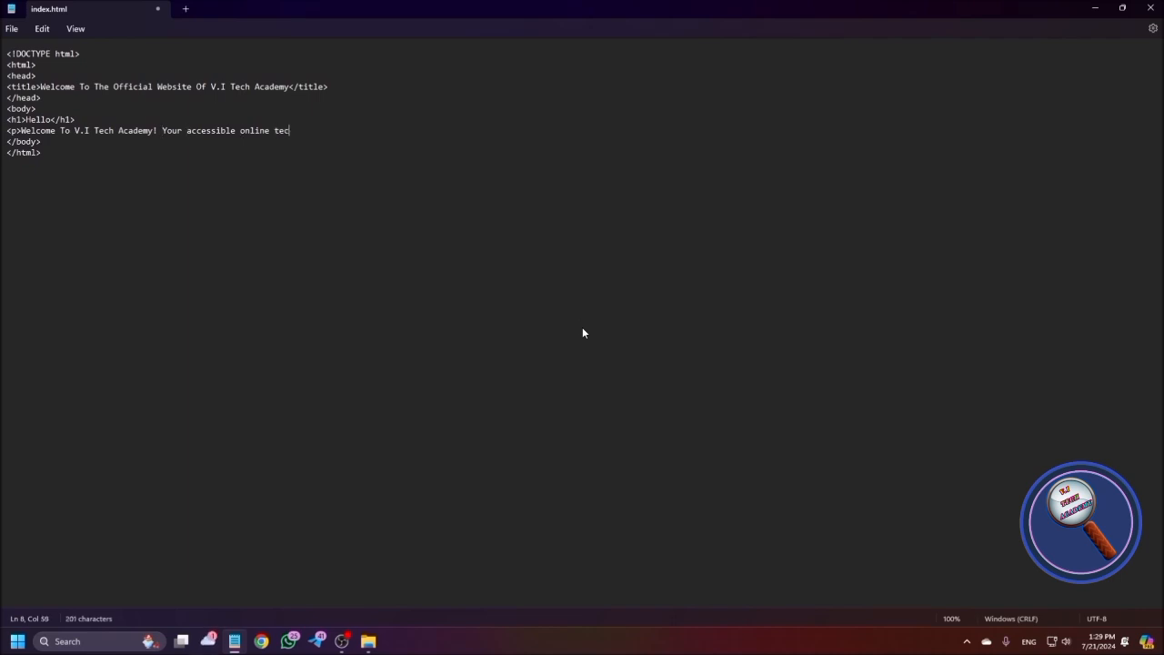
pyautogui.write('h')
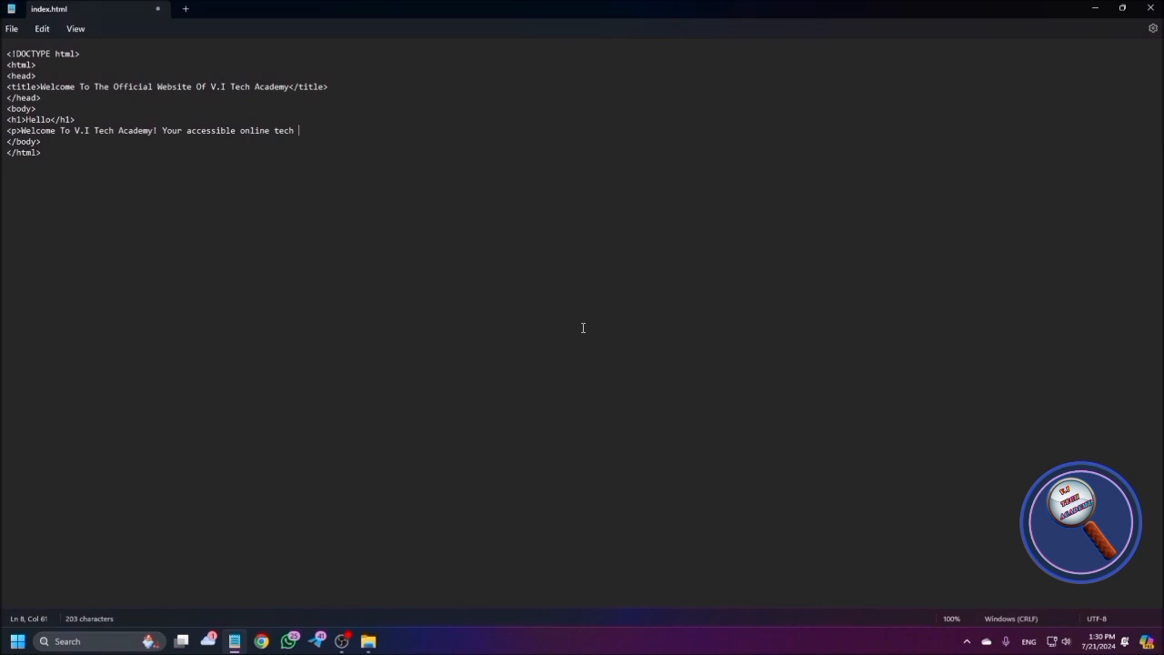
pyautogui.write('exp')
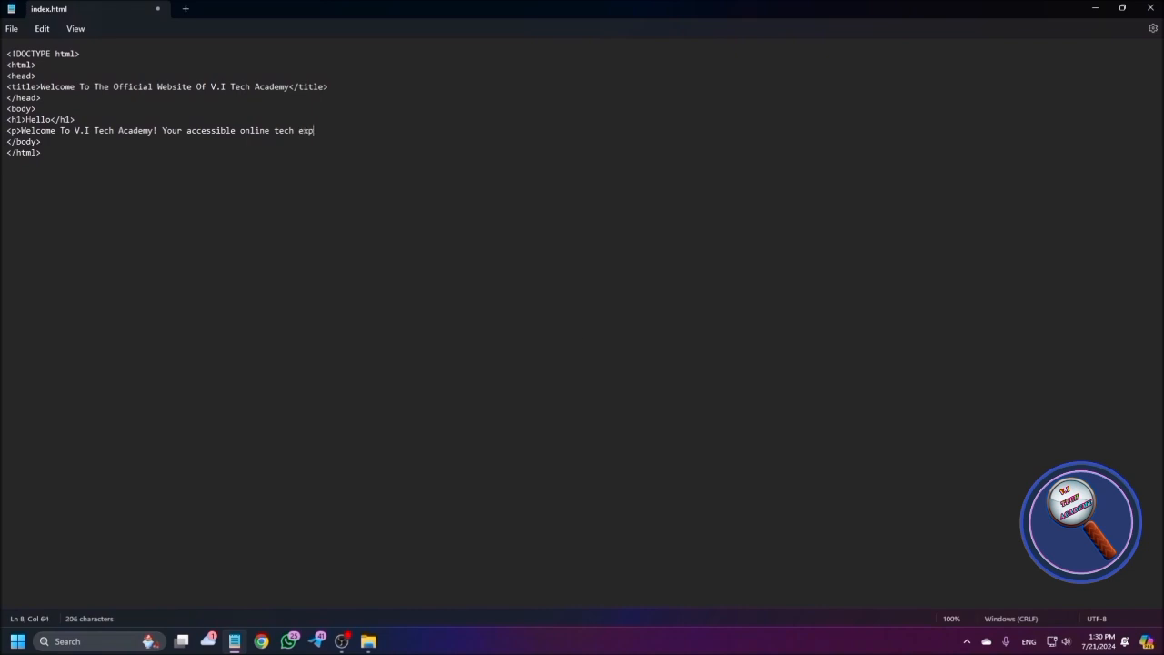
pyautogui.write('ert.')
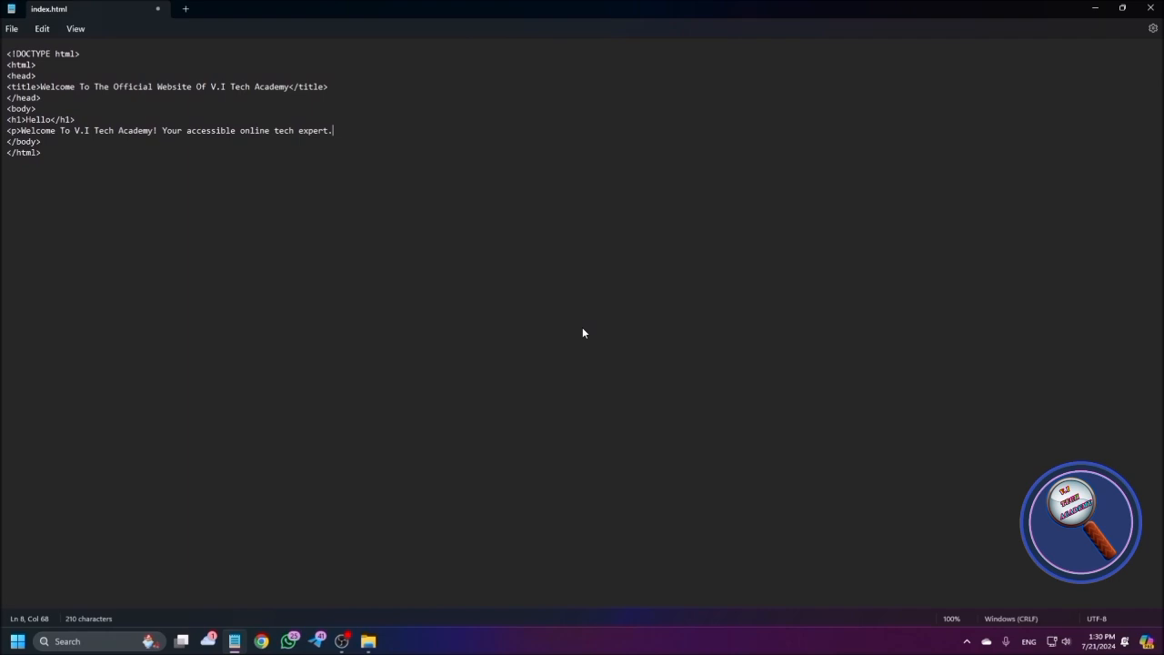
pyautogui.write('</P')
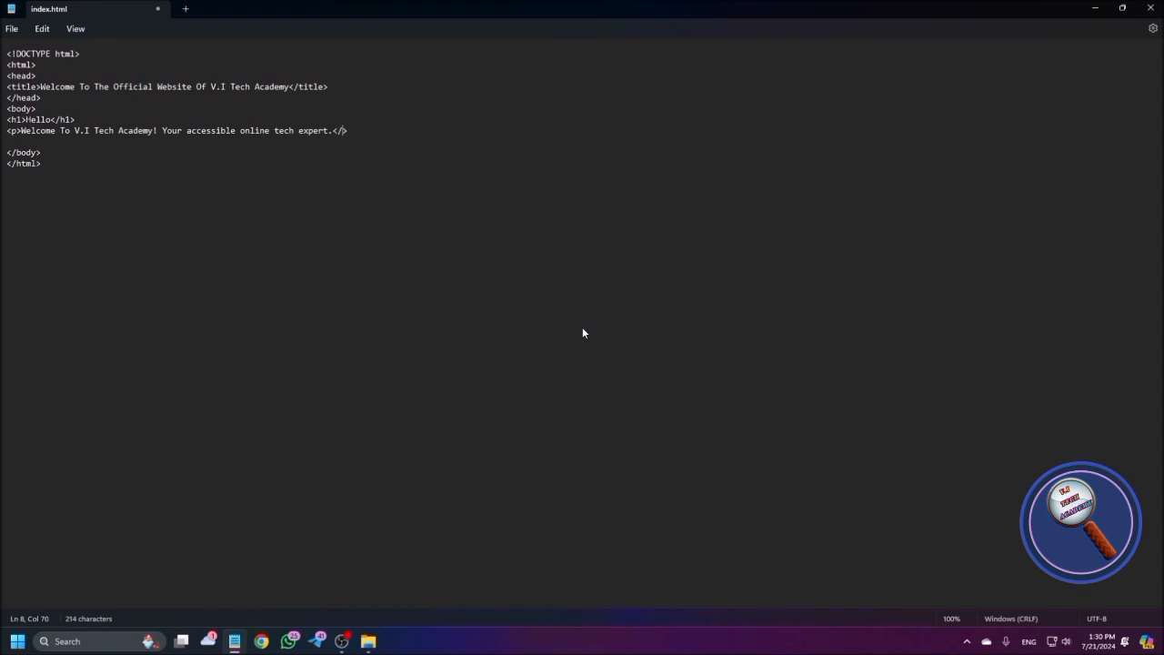
pyautogui.write('p>')
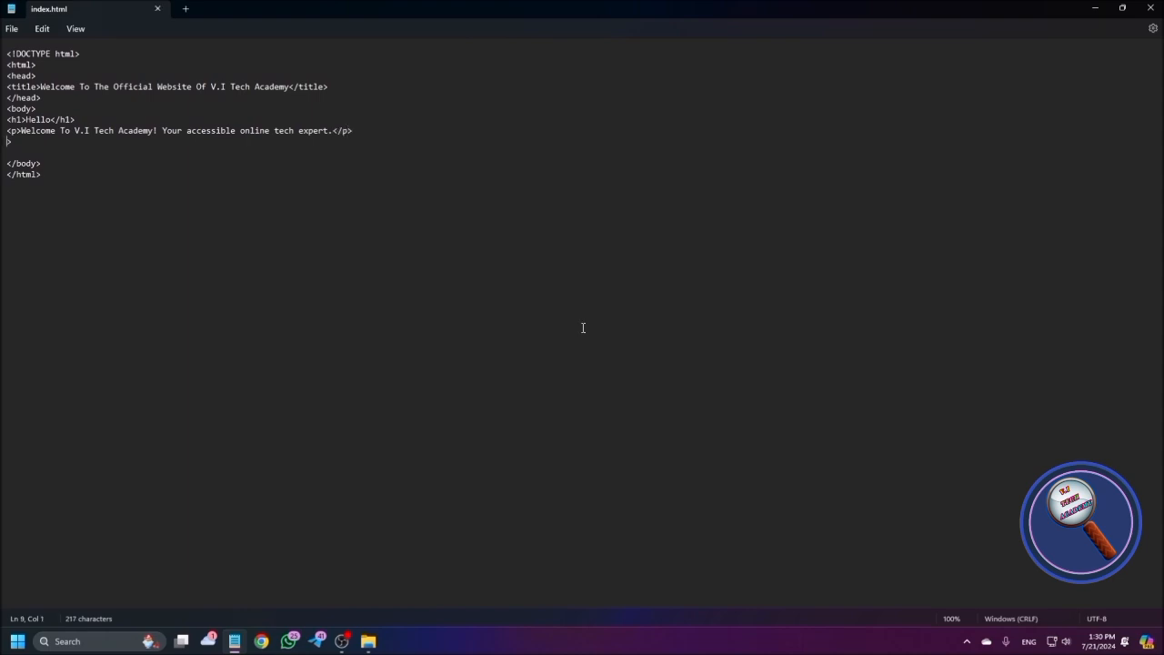
# Start a second paragraph, rewording 'We are providing onl' into 'We offer tech'
pyautogui.write('<p>')
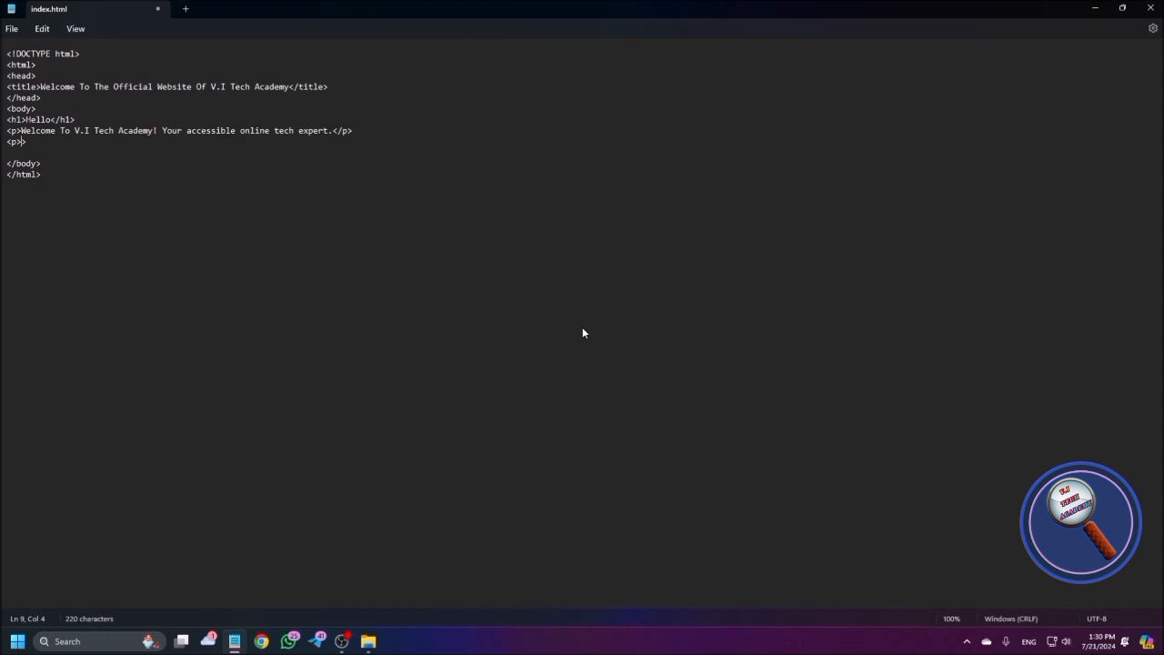
pyautogui.write('We are pr')
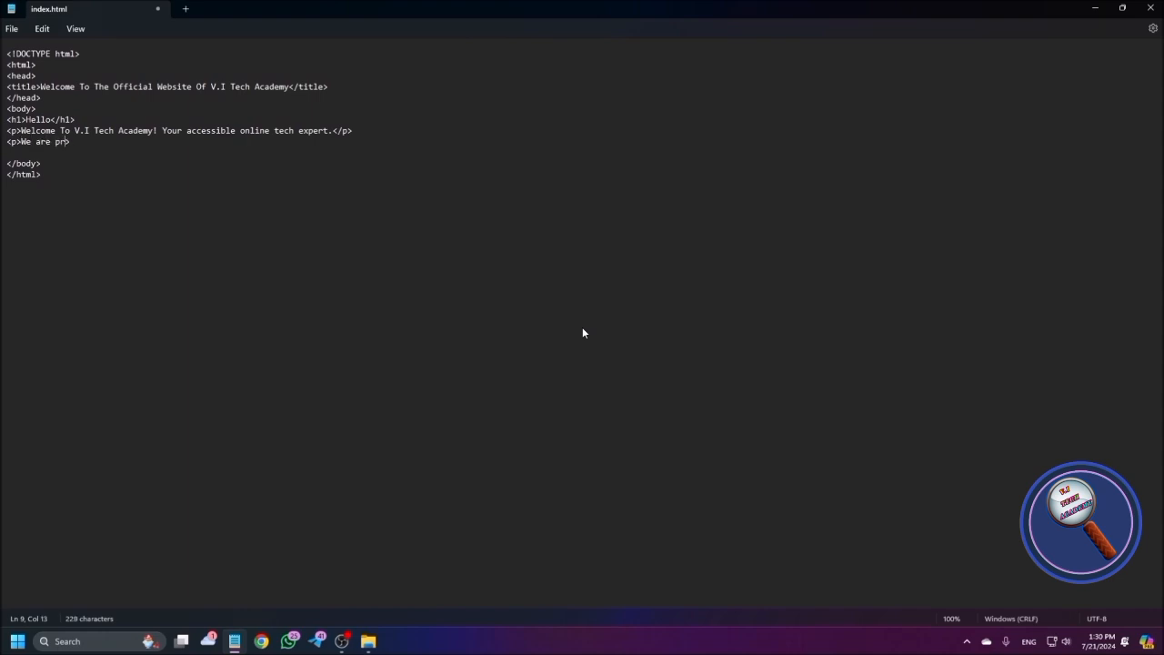
pyautogui.write('oviding on')
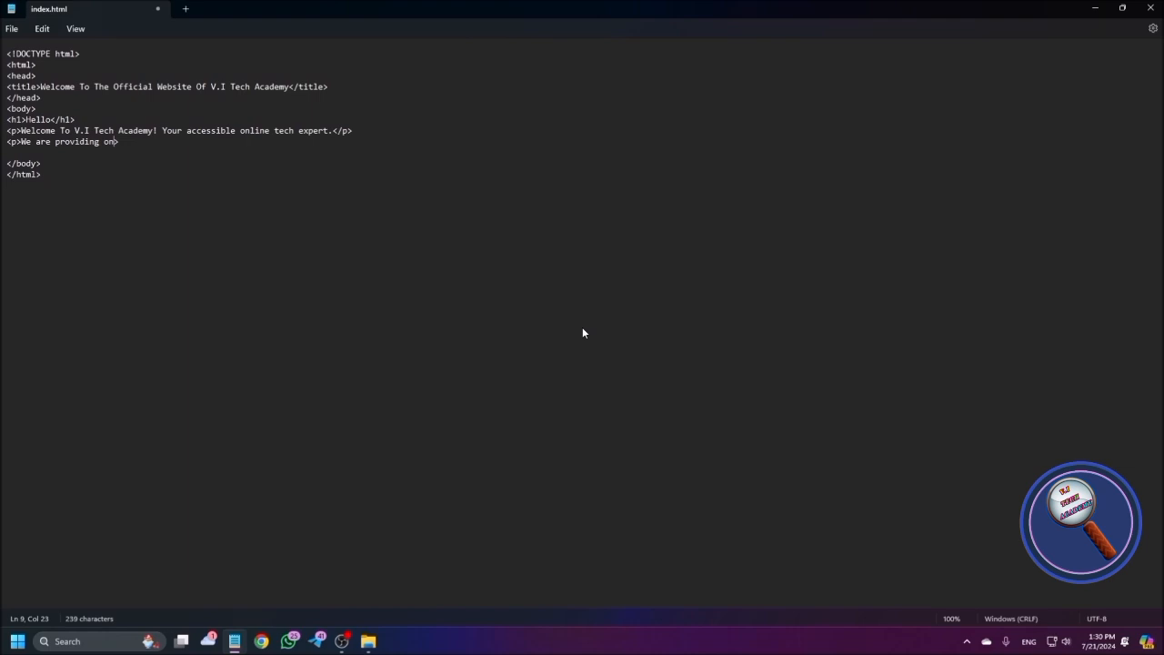
pyautogui.write('l')
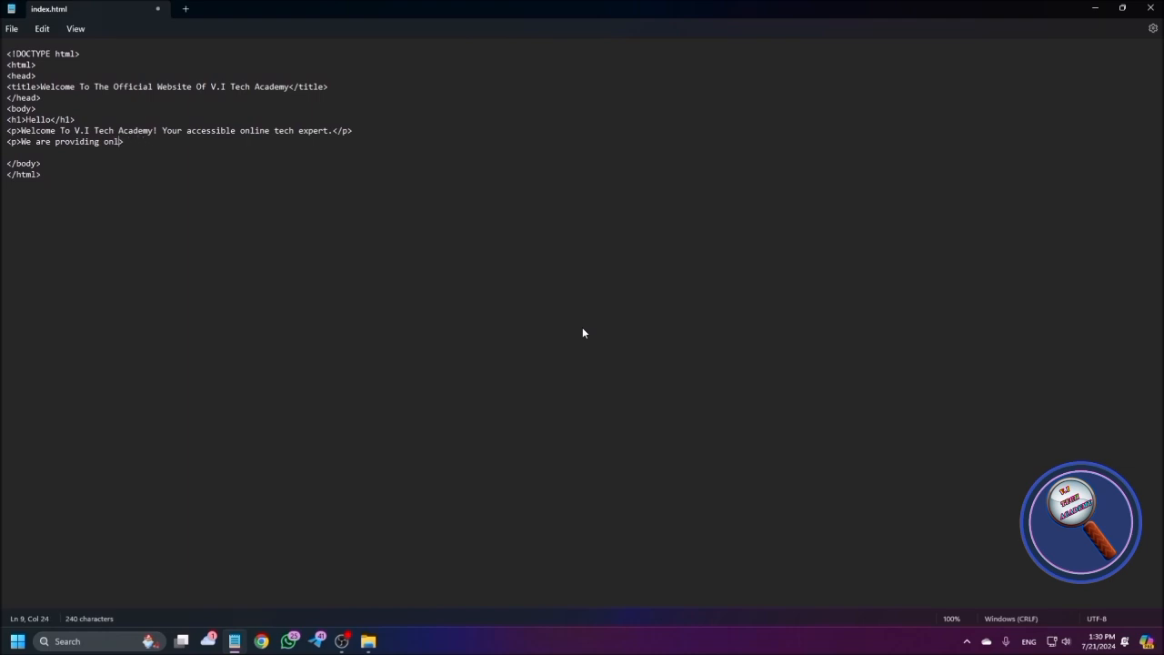
pyautogui.press('BackSpace')
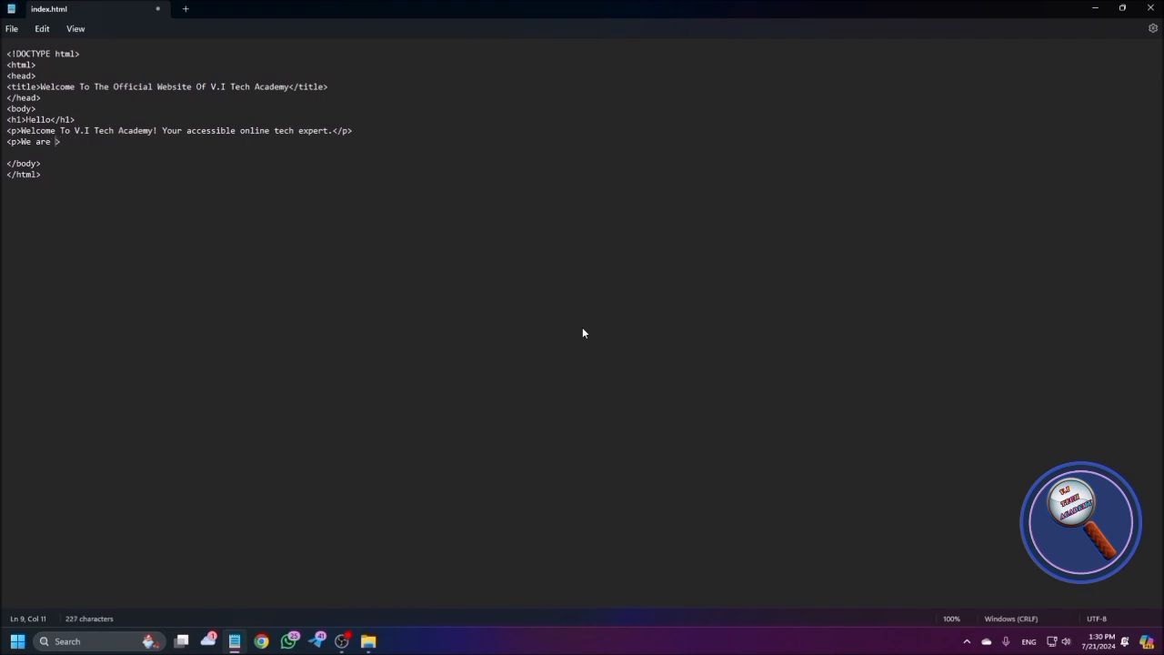
pyautogui.press('BackSpace')
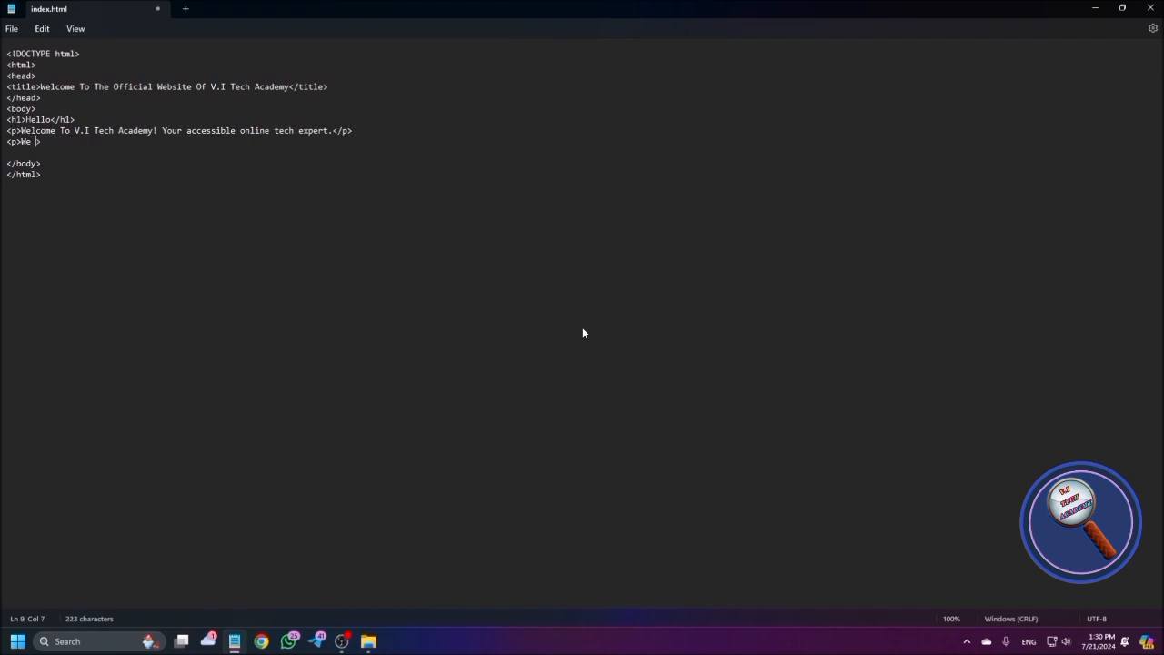
pyautogui.write('offer technical courses')
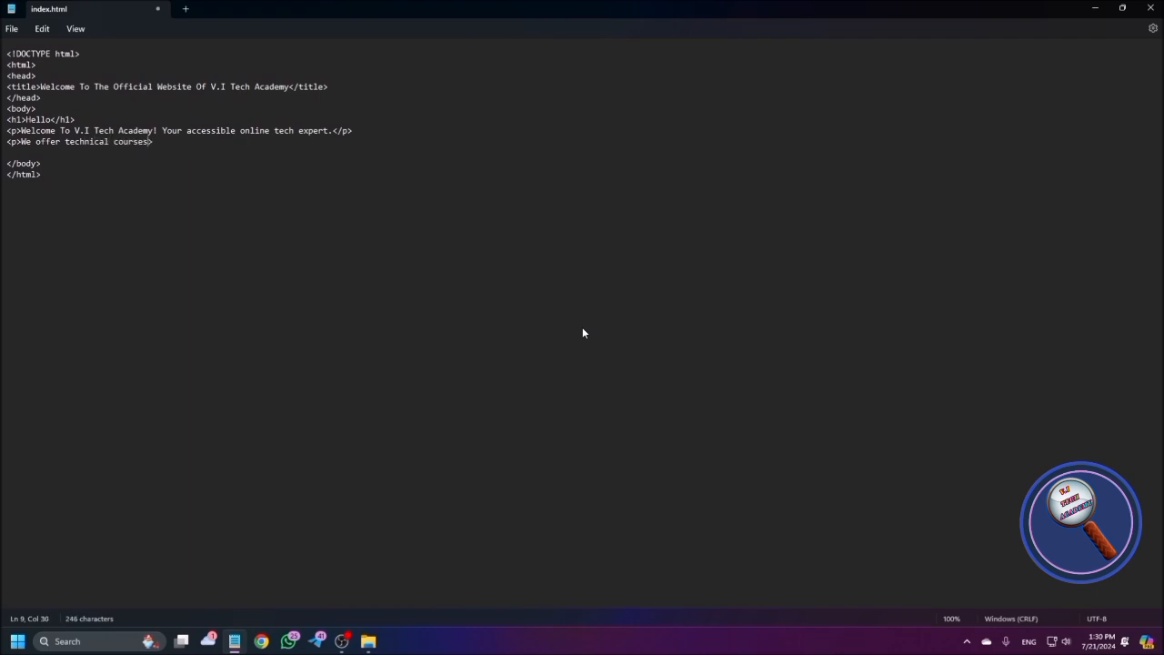
# Complete it as 'to the visually impaired individuals online.</p>' and add new lines below
pyautogui.write('to the vi')
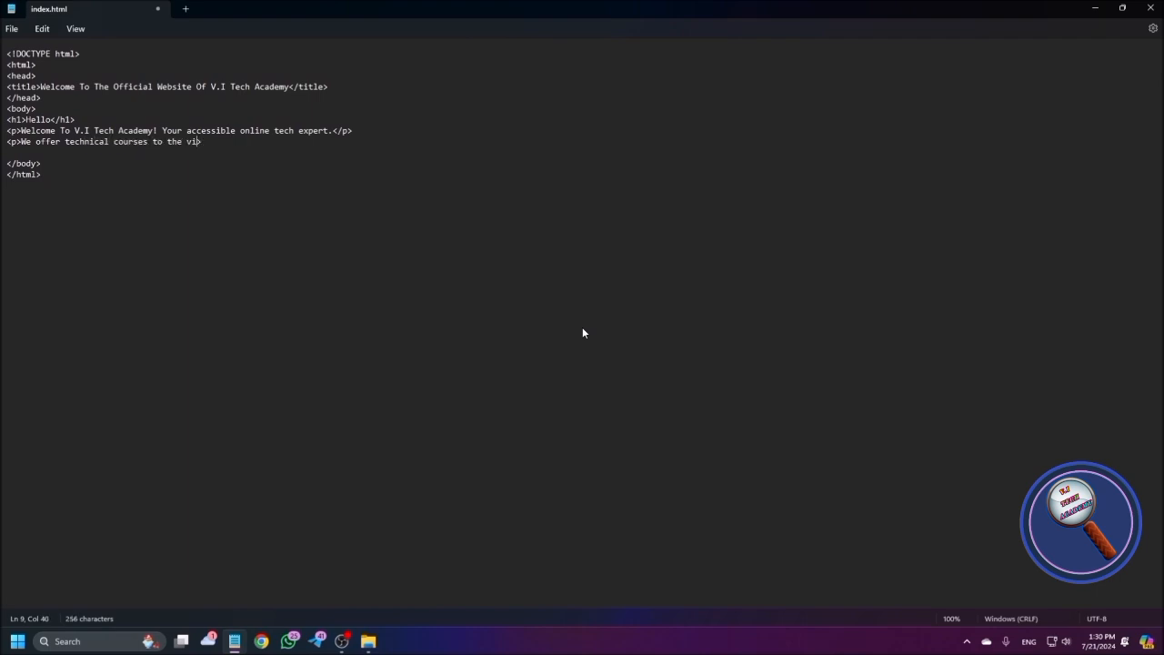
pyautogui.write('sua')
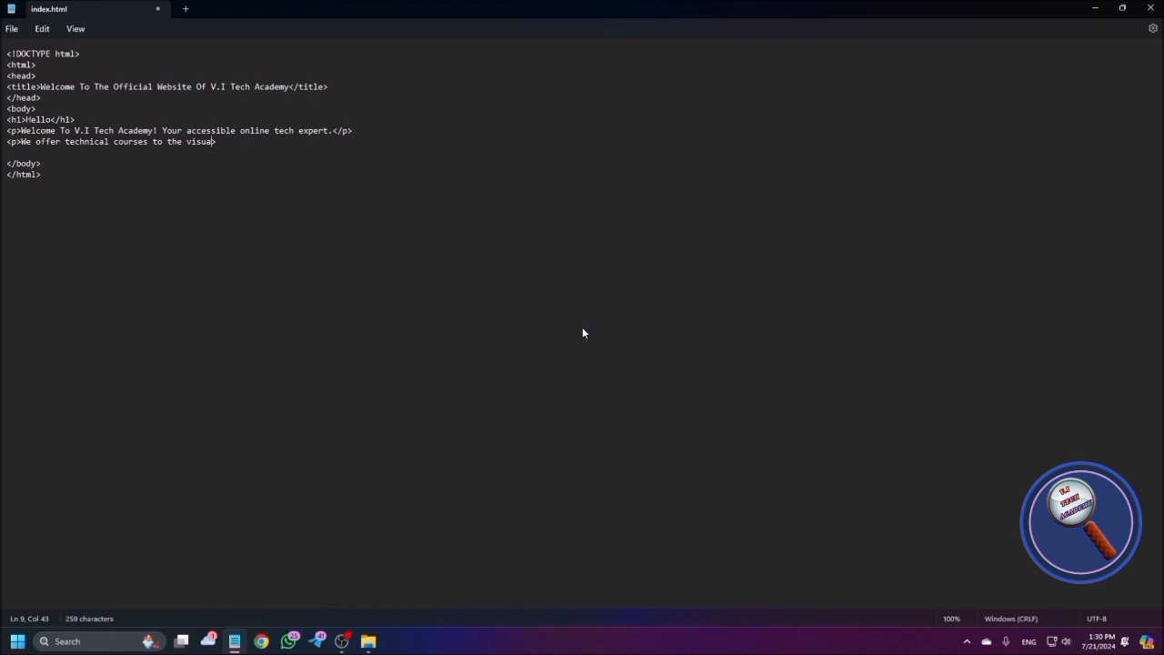
pyautogui.write('lly impaired')
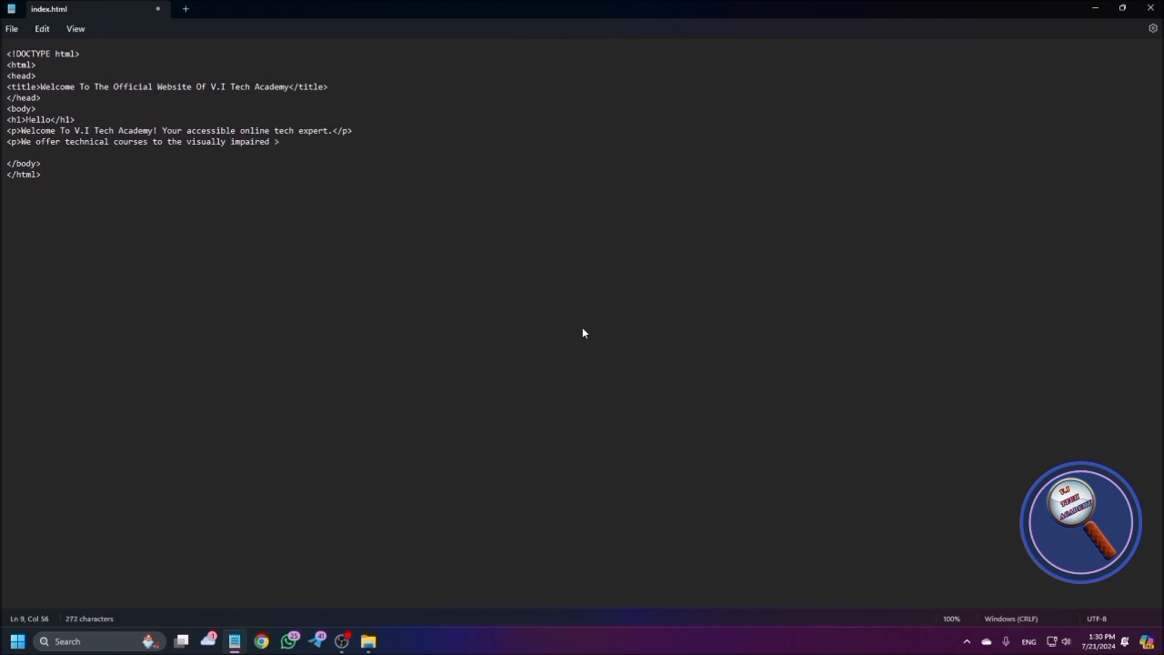
pyautogui.write('individuals')
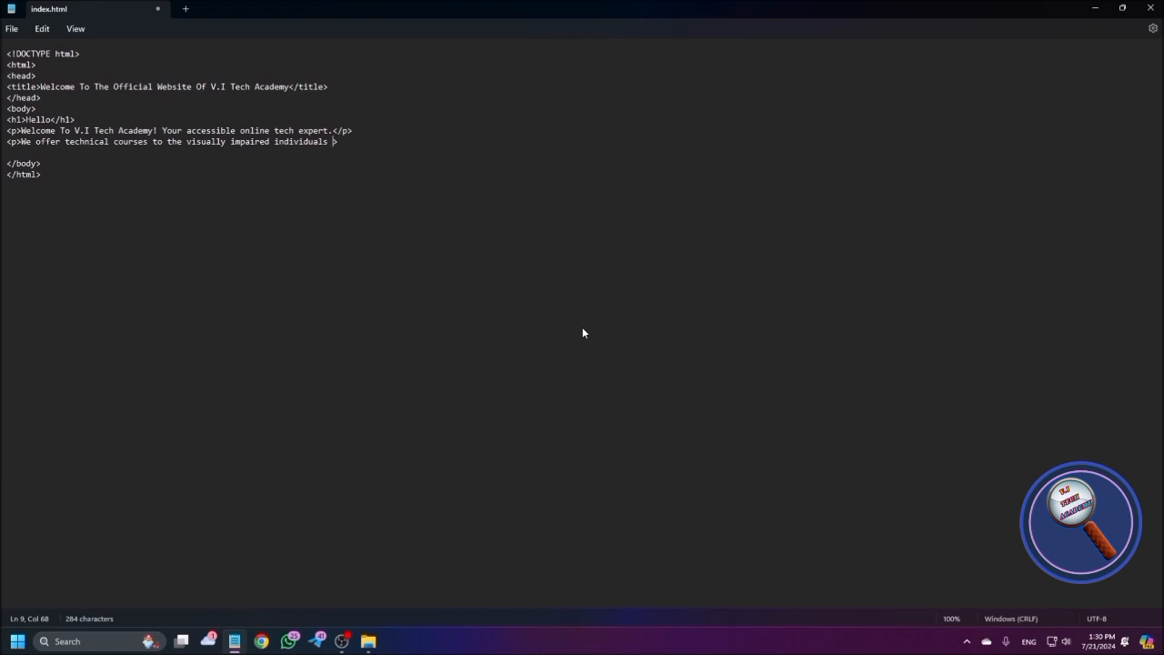
pyautogui.write('online.</')
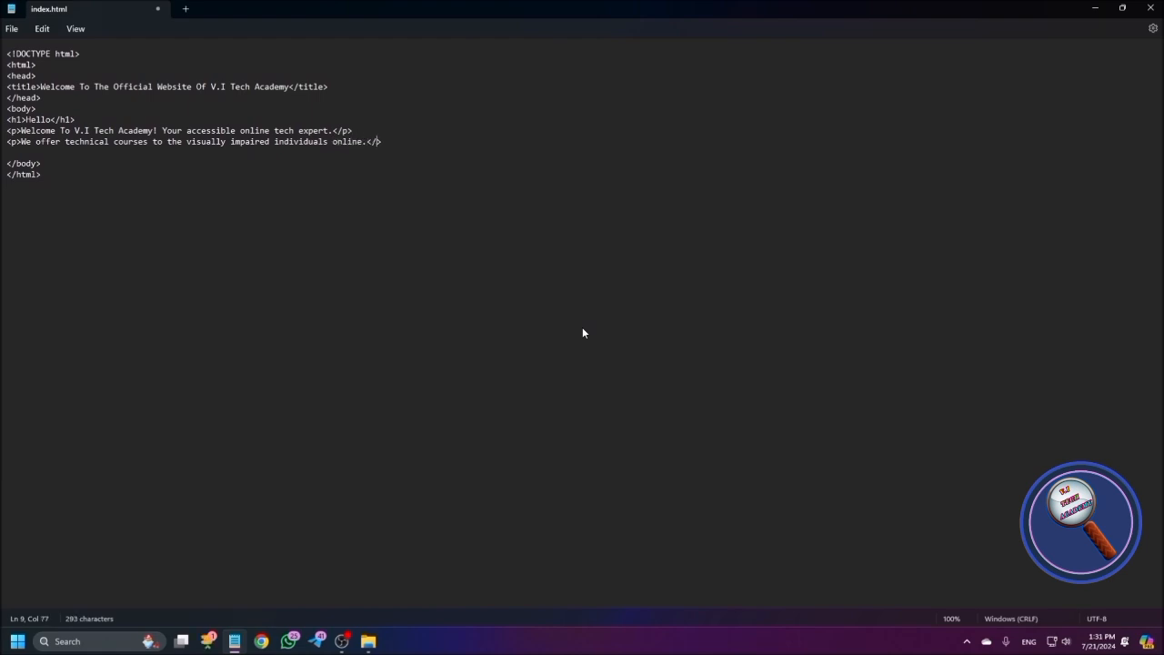
pyautogui.write('>')
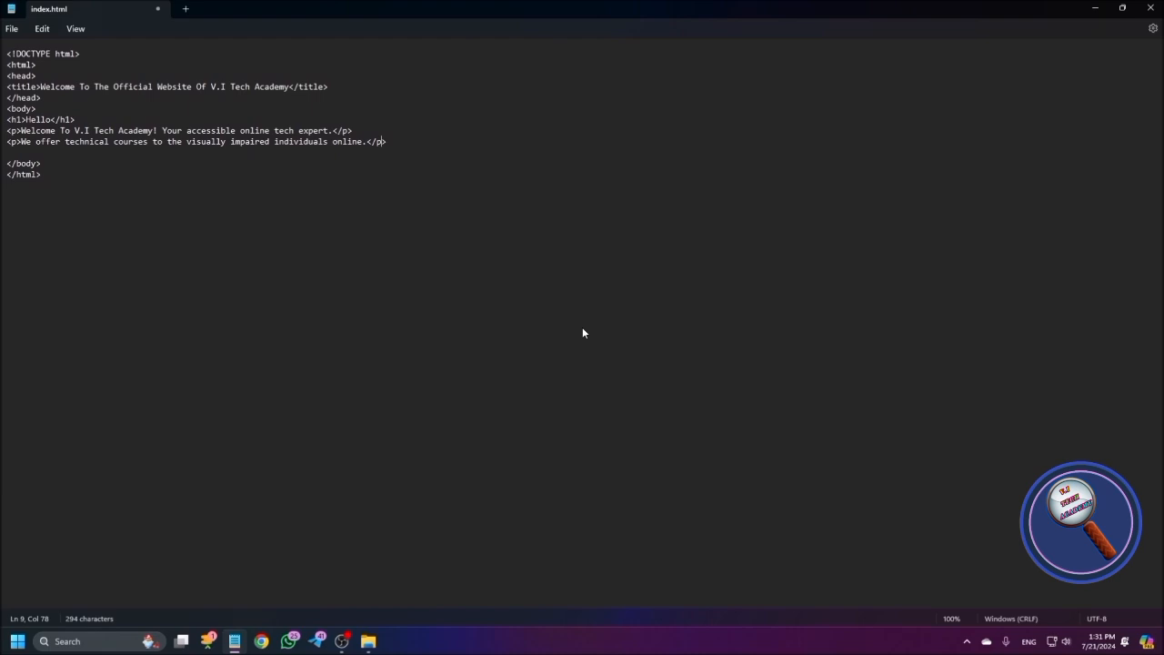
pyautogui.press('enter')
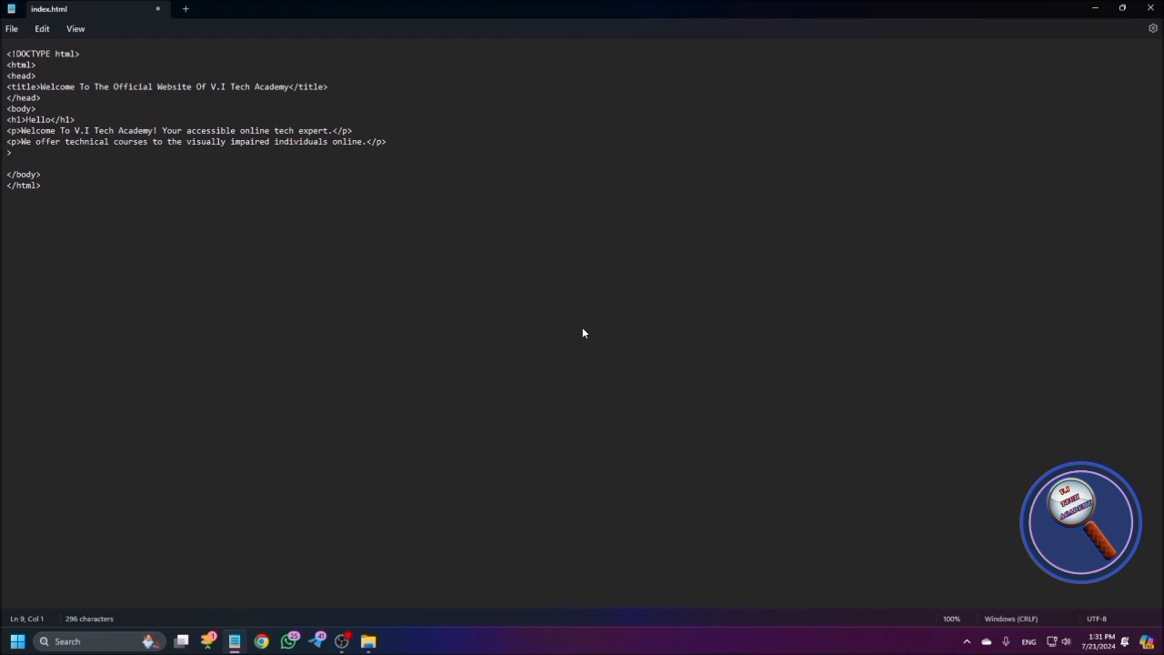
pyautogui.press('Down')
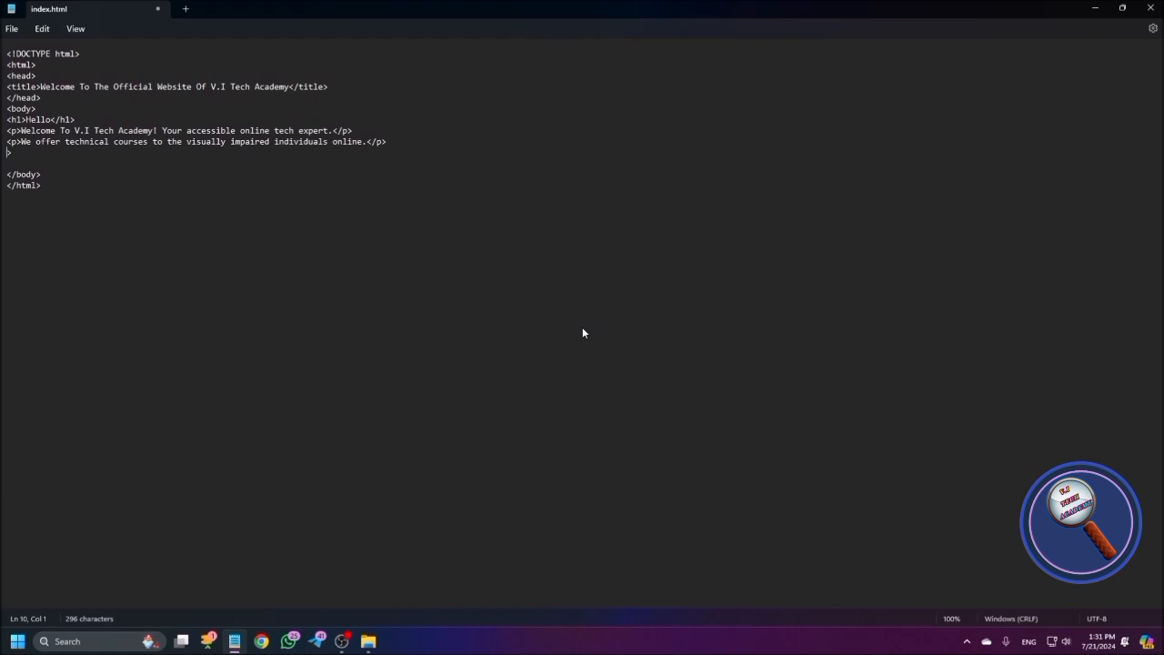
# Remove the extra blank line and add an h2 heading reading Mission
pyautogui.press('Backspace')
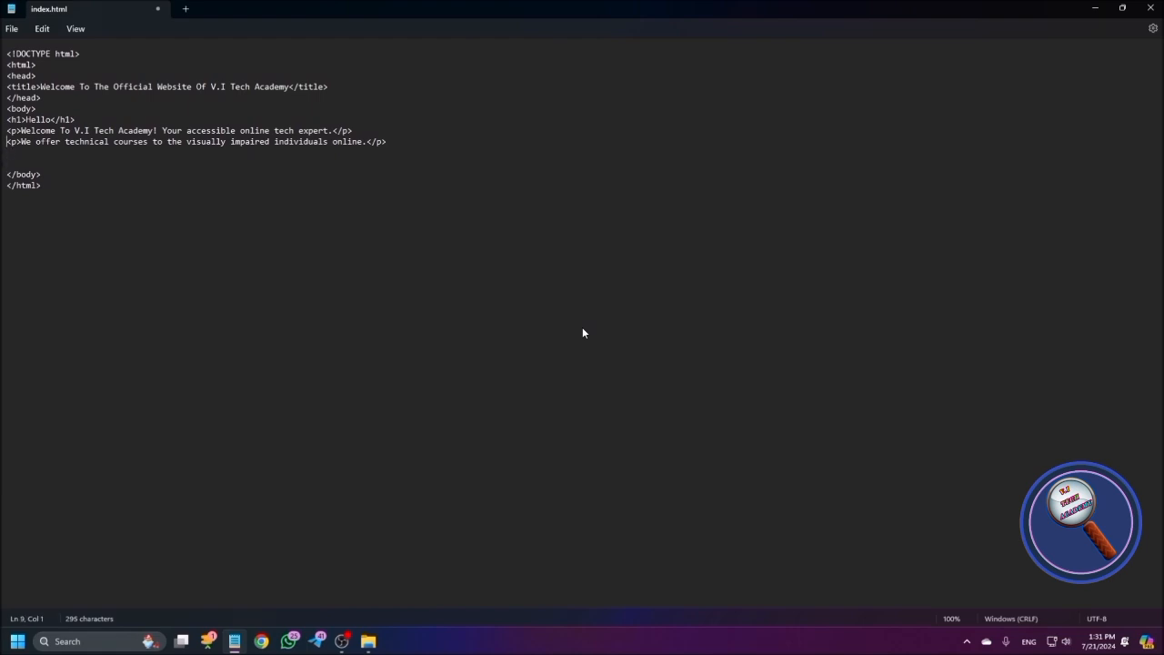
pyautogui.write('<h2')
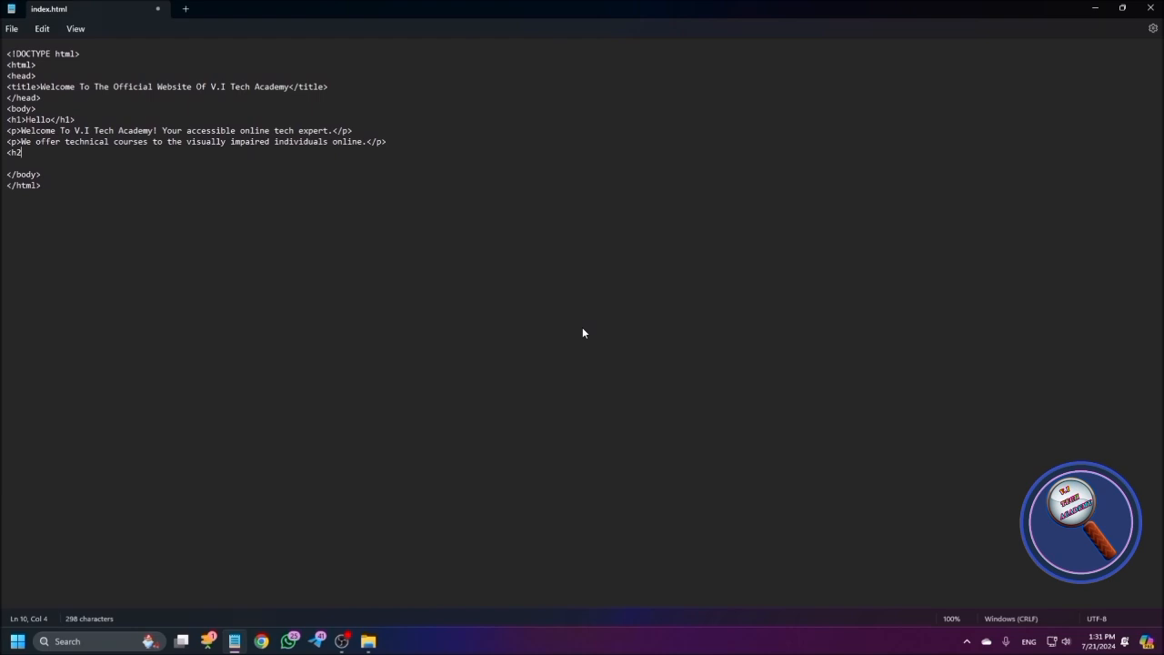
pyautogui.write('>')
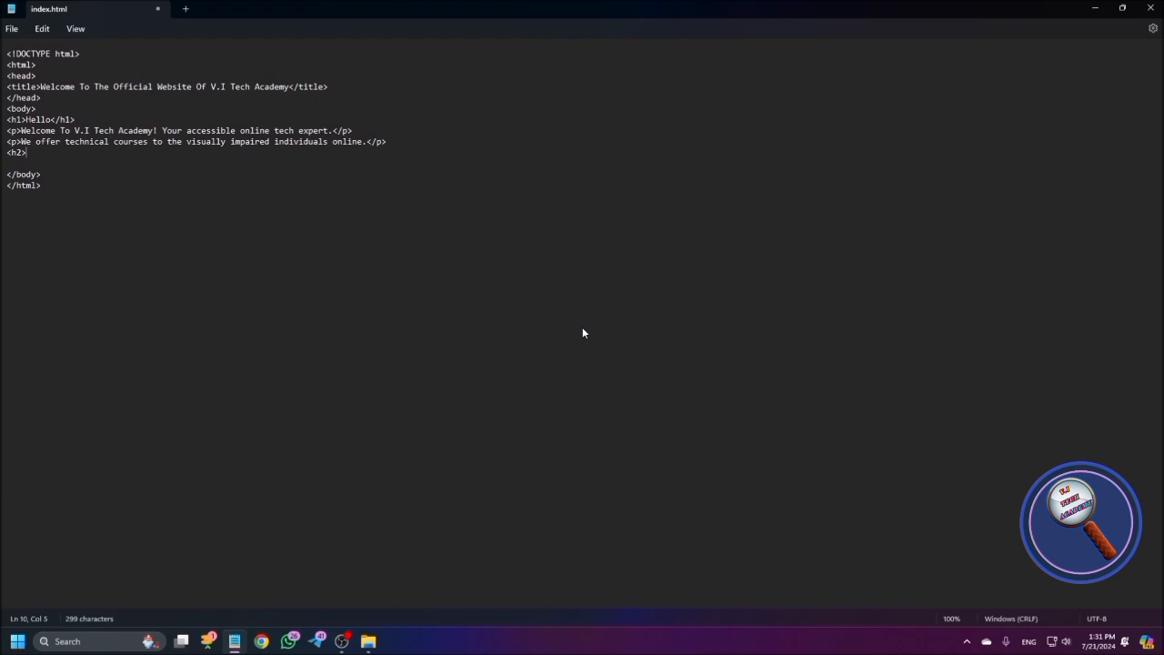
pyautogui.write('Mission</h2>')
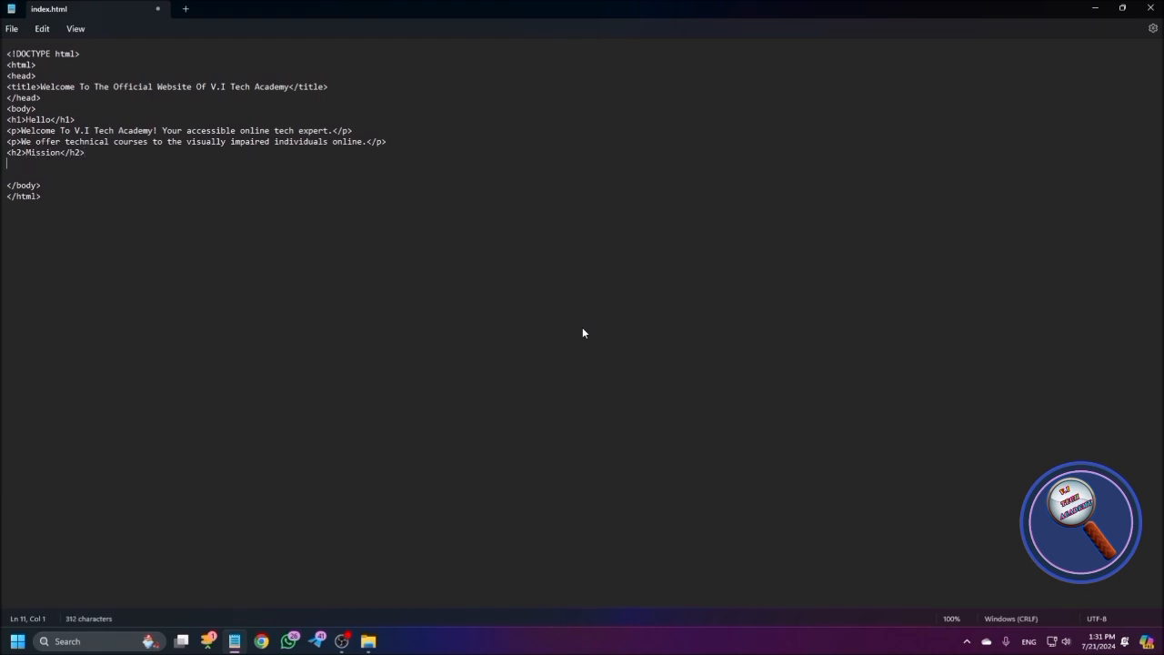
pyautogui.write('<')
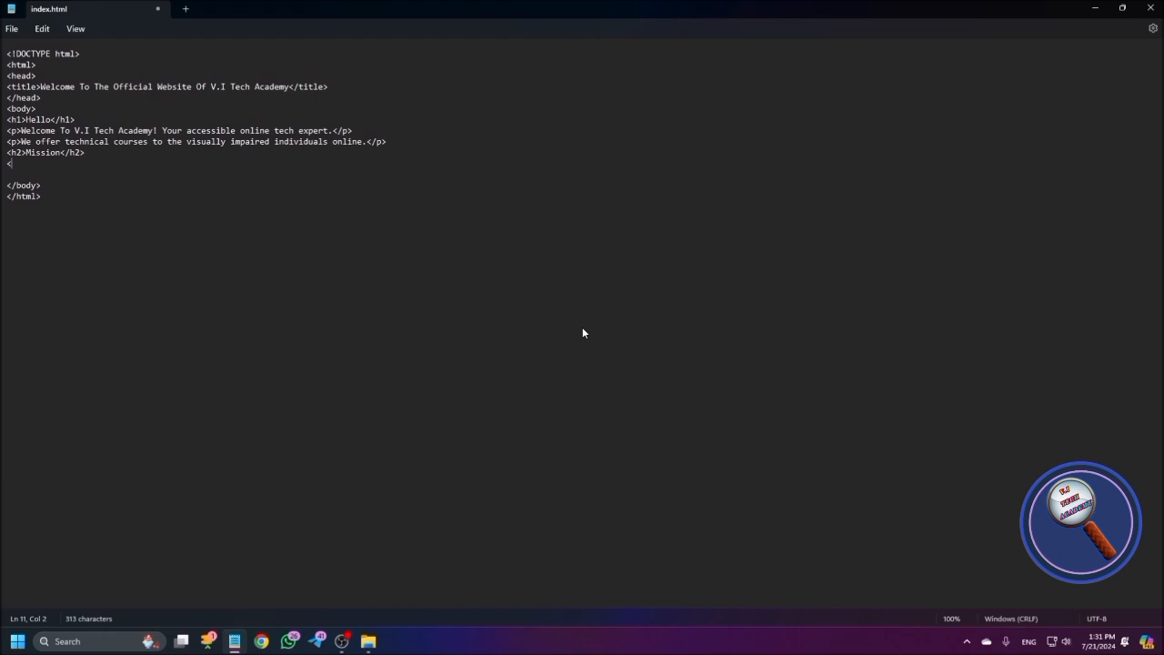
# Add the paragraph 'Empowering blind with technology and education.' under the Mission heading
pyautogui.write('p>T')
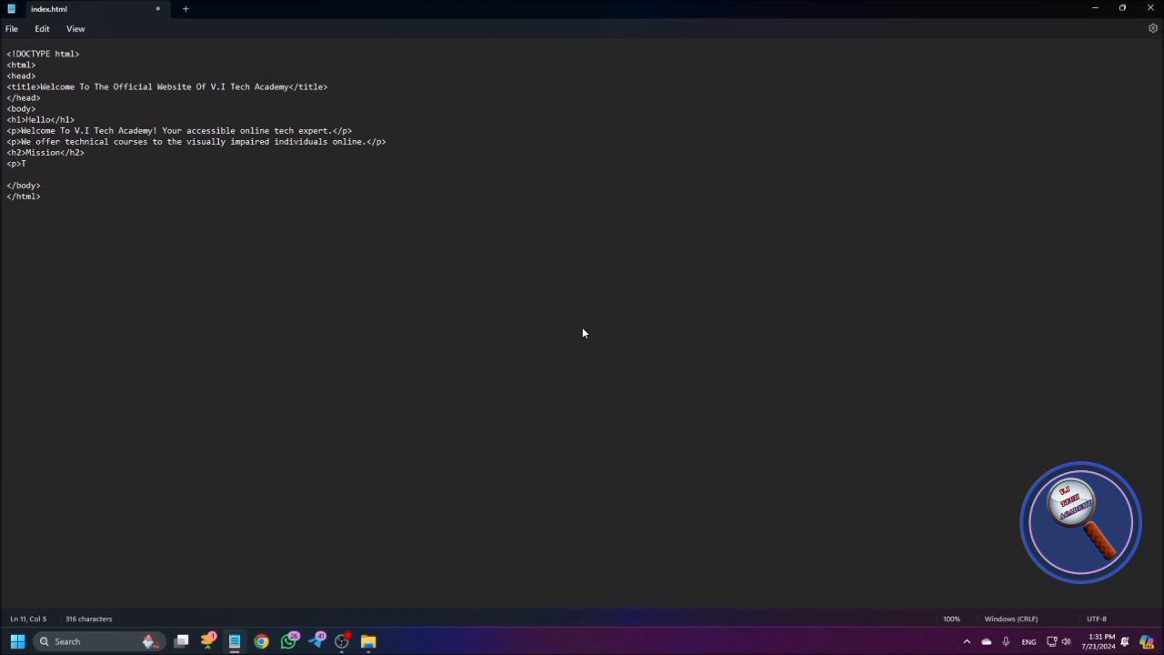
pyautogui.write('mpowering Bli')
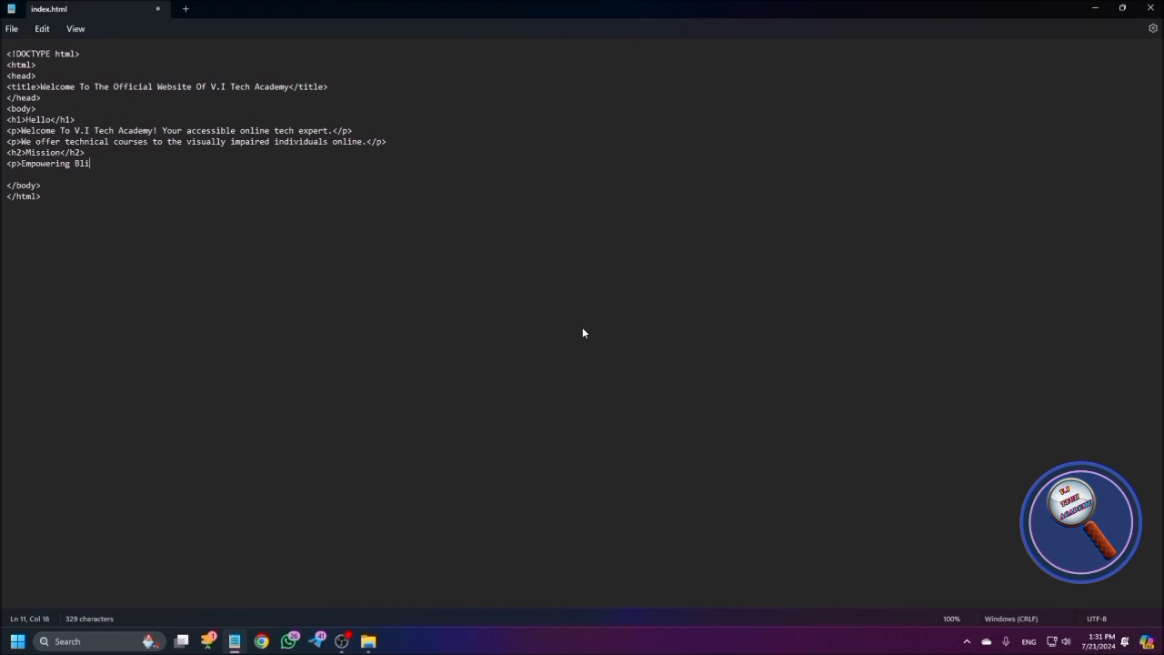
pyautogui.write('blind')
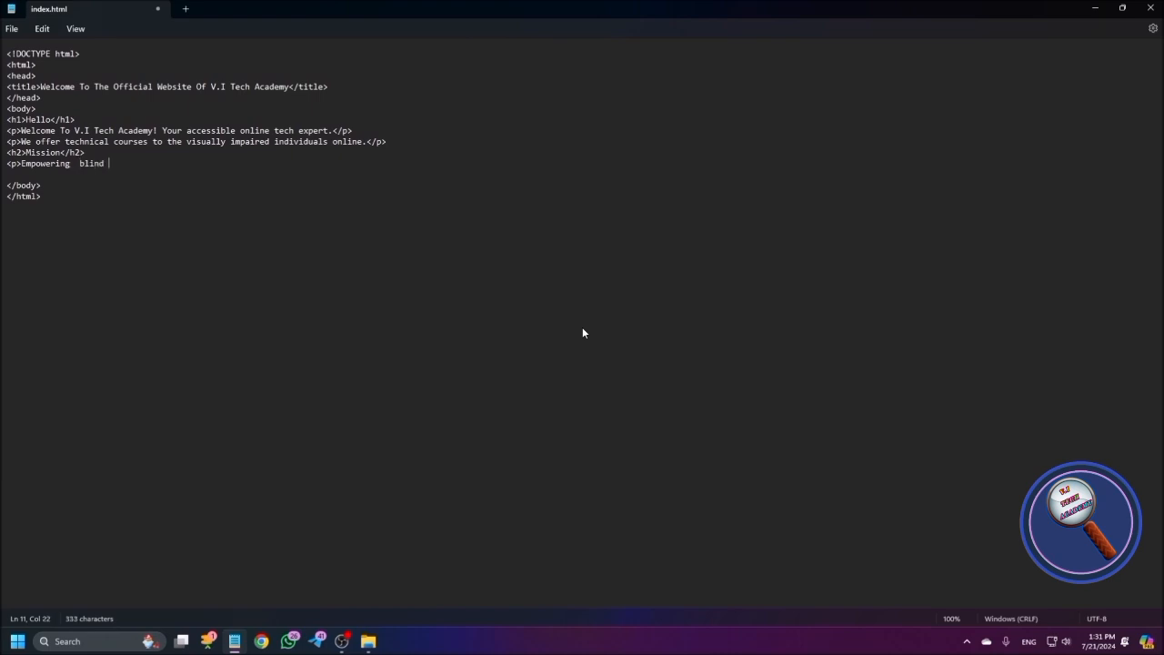
pyautogui.write('with')
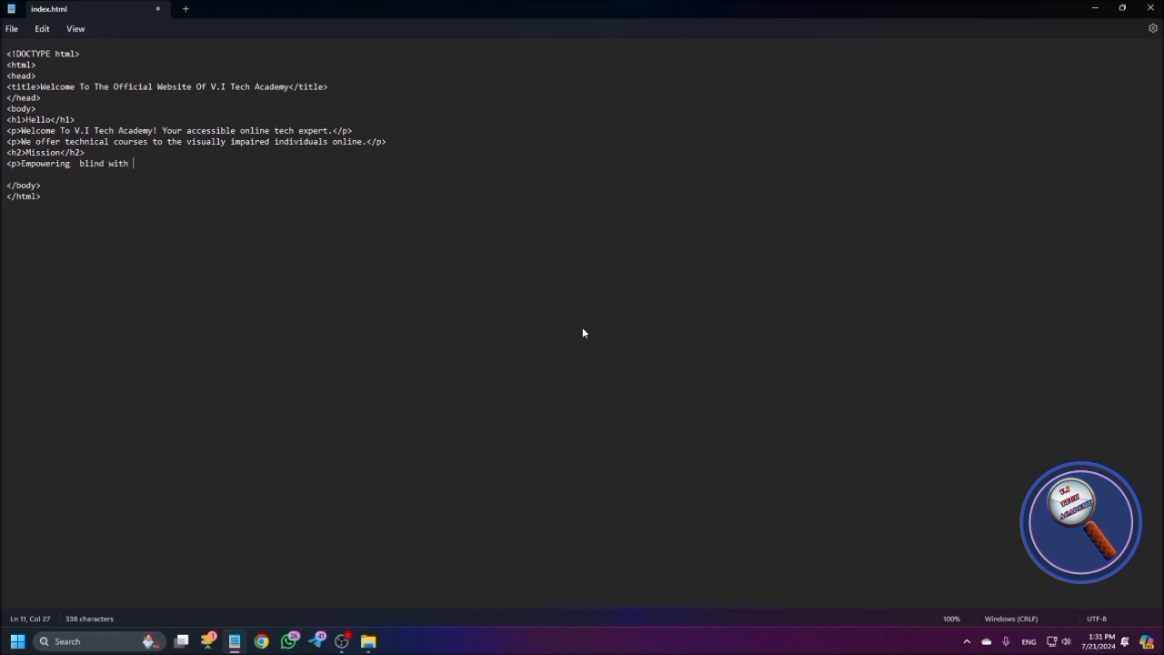
pyautogui.write('technology')
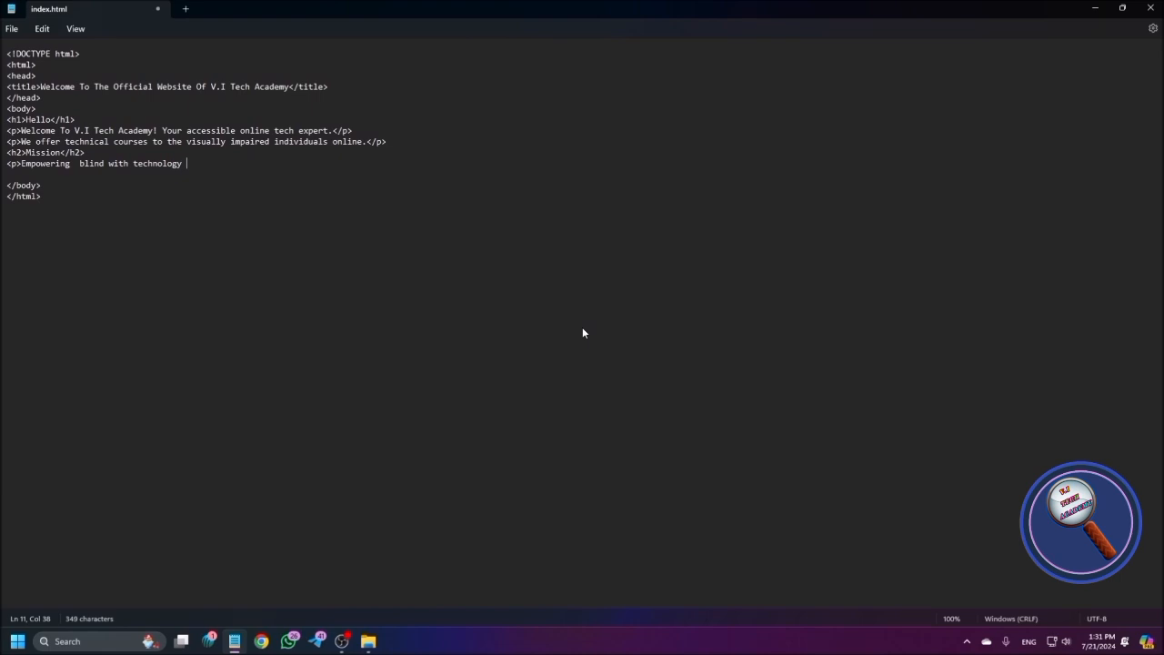
pyautogui.write('and edu')
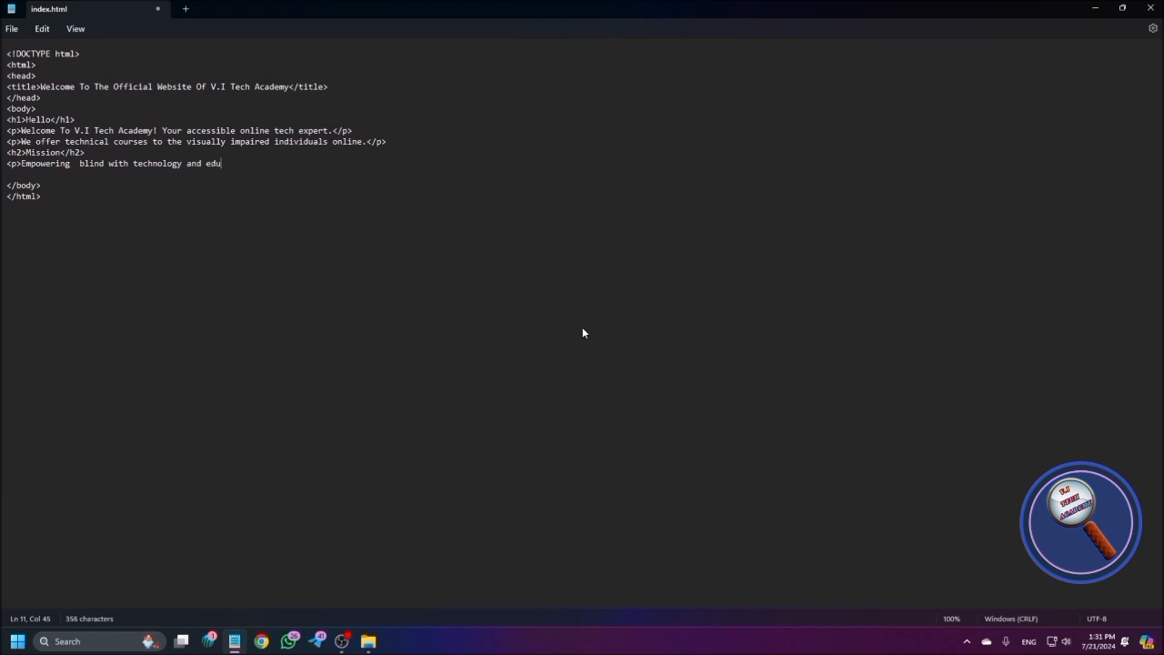
pyautogui.write('cation.</p>')
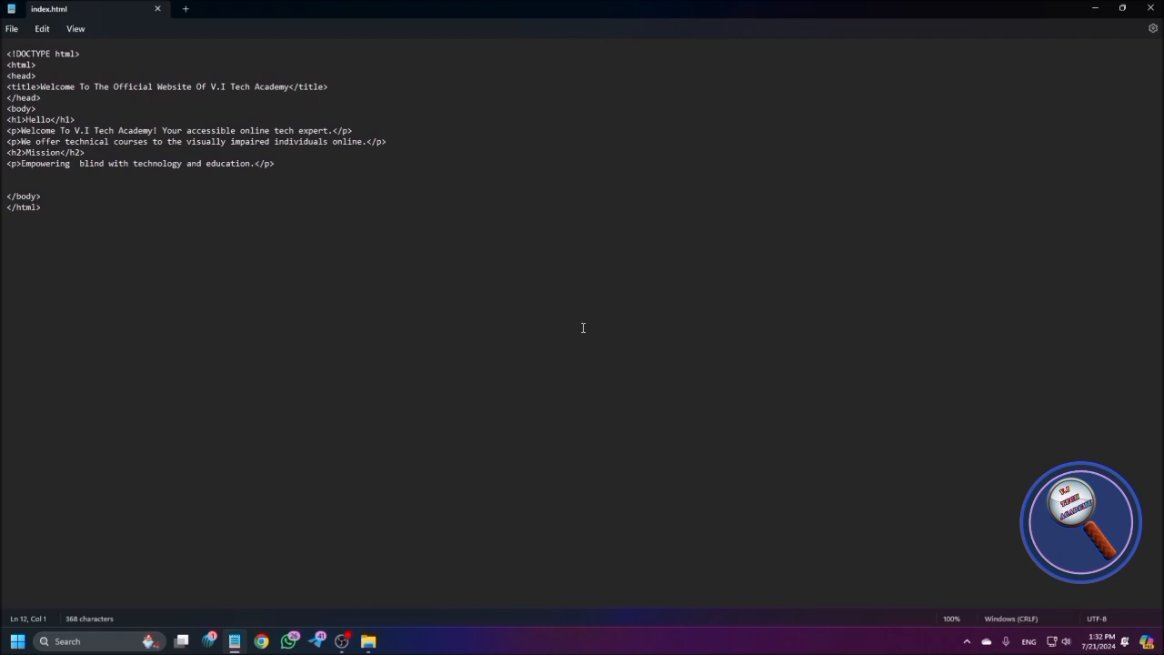
pyautogui.moveTo(584, 333)
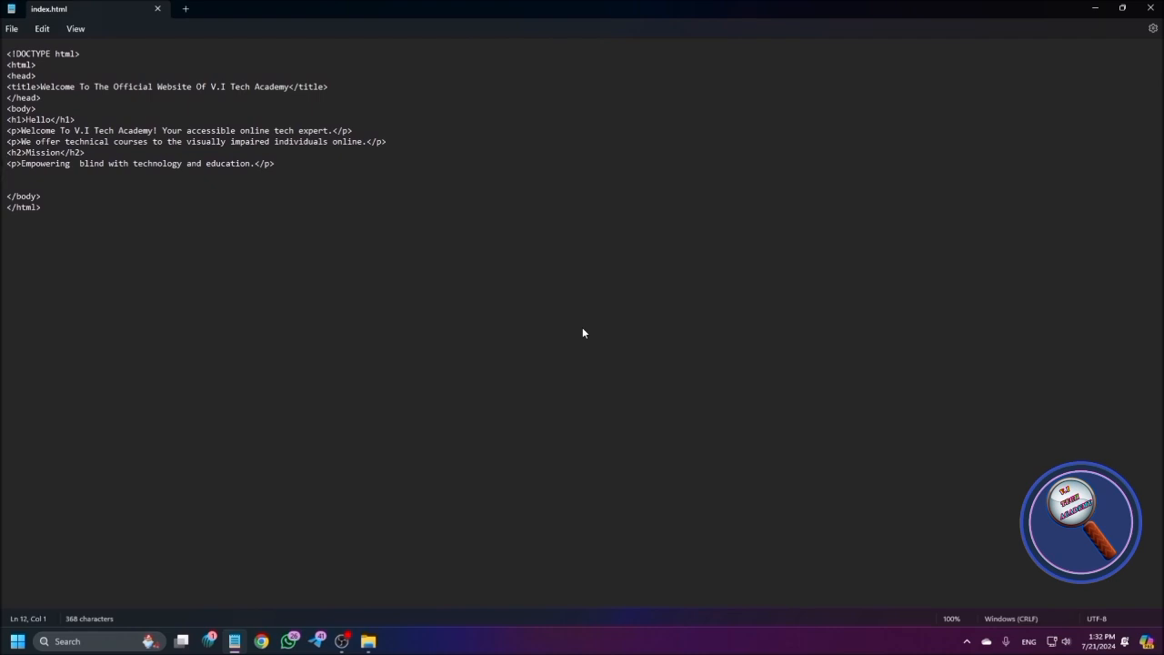
# Add a Thank You h3 heading followed by the paragraph 'thanks for reading the page.'
pyautogui.write('<h3>T')
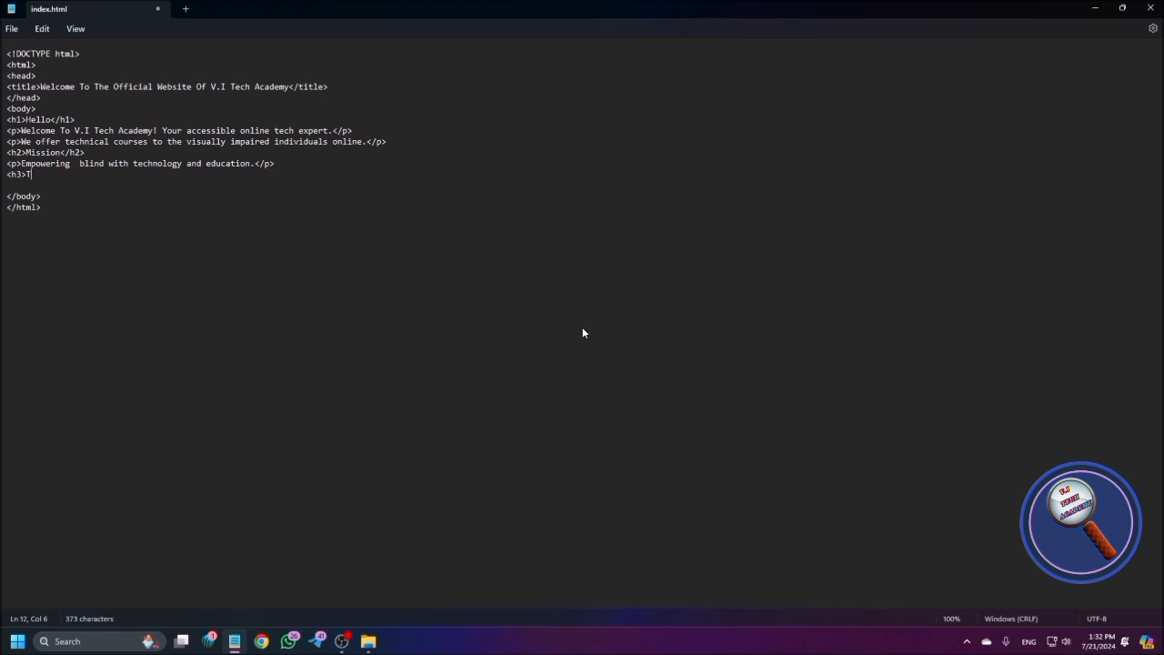
pyautogui.write('hank You')
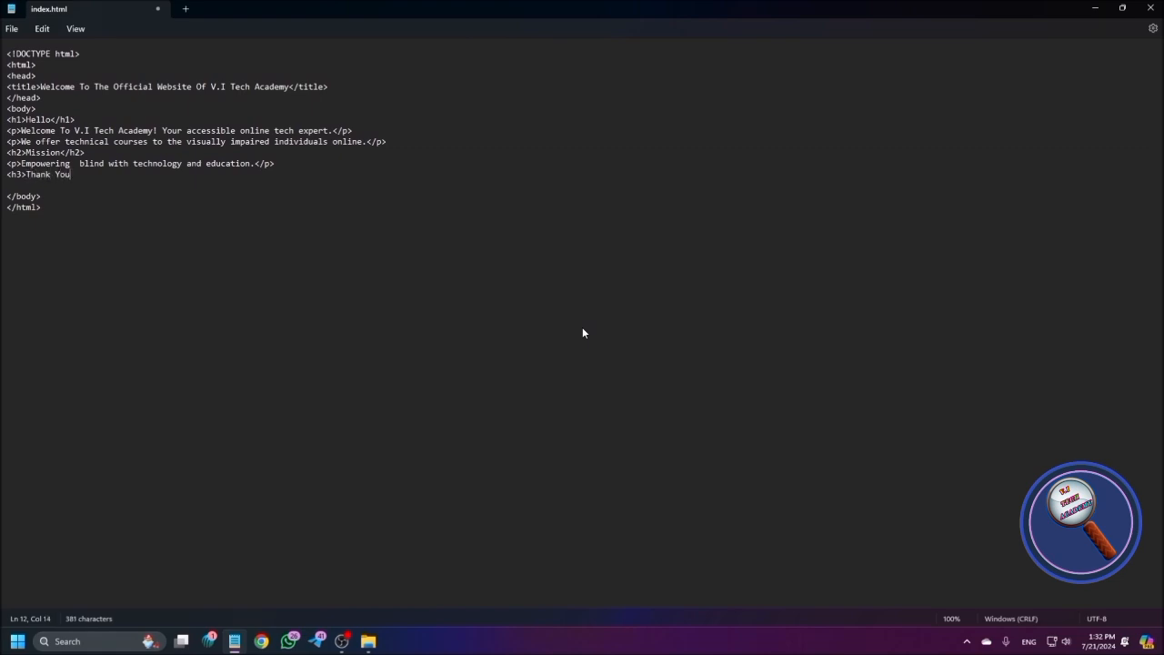
pyautogui.write('</h3>')
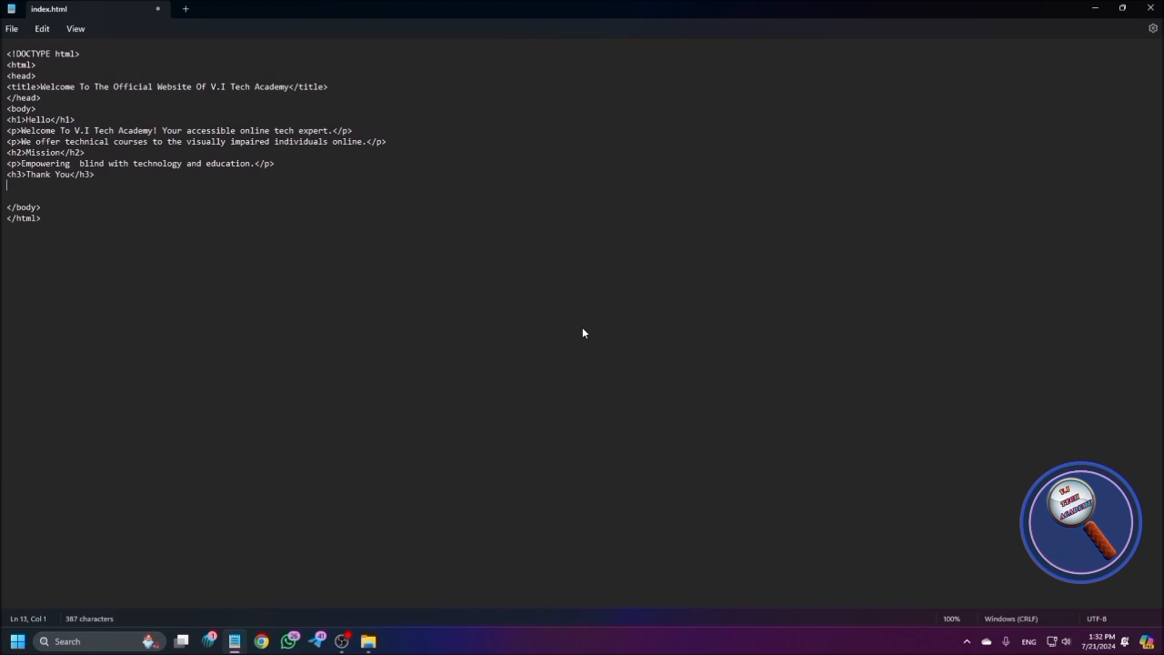
pyautogui.write('<p>thanks')
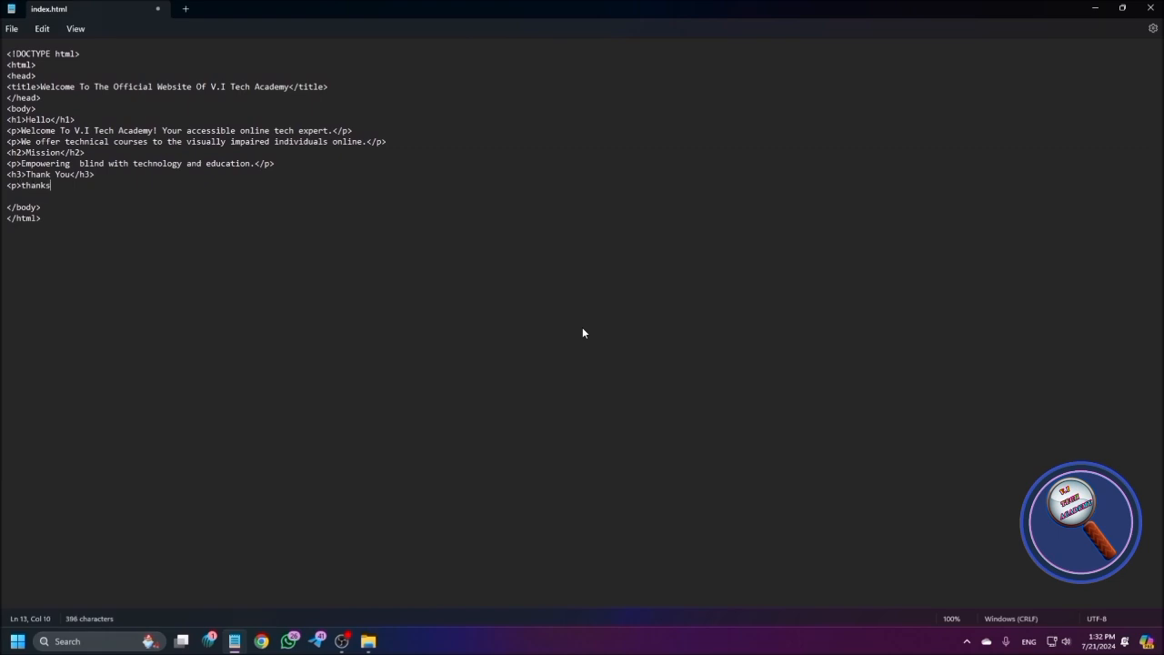
pyautogui.write('for reading')
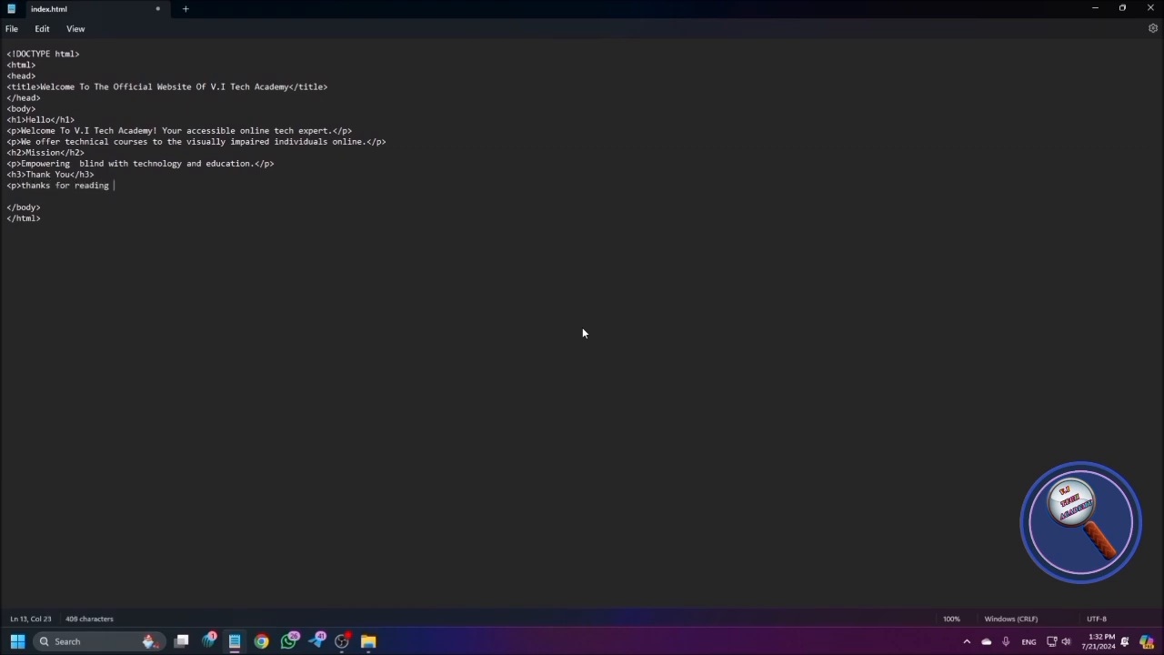
pyautogui.write('the page.</p>')
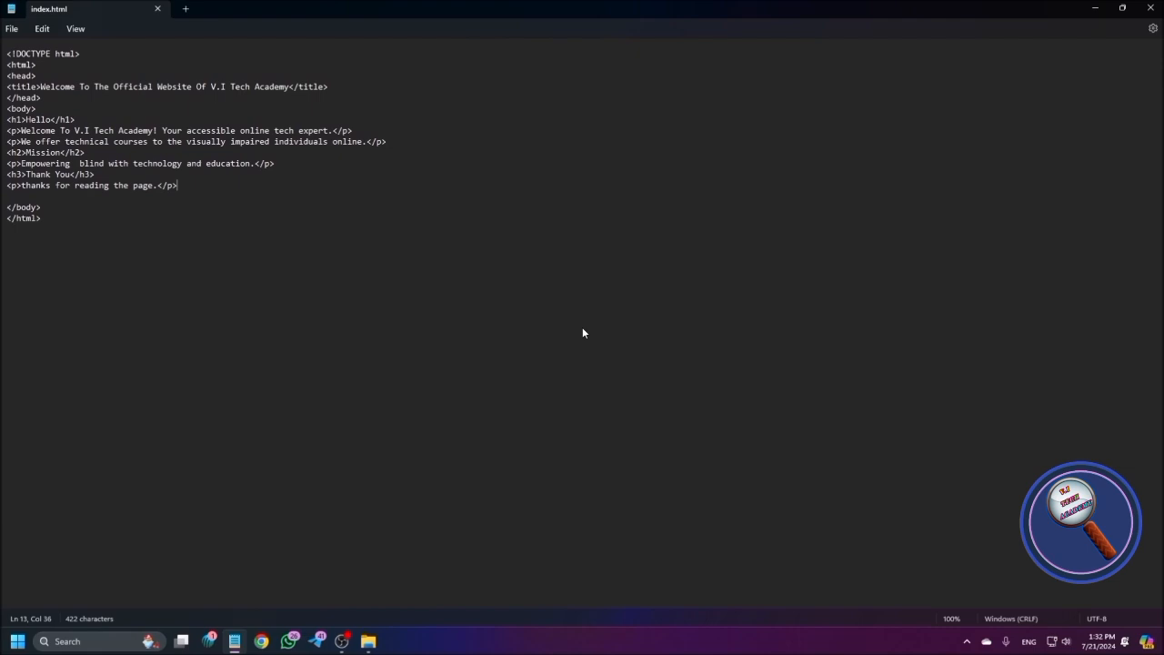
pyautogui.moveTo(582, 327)
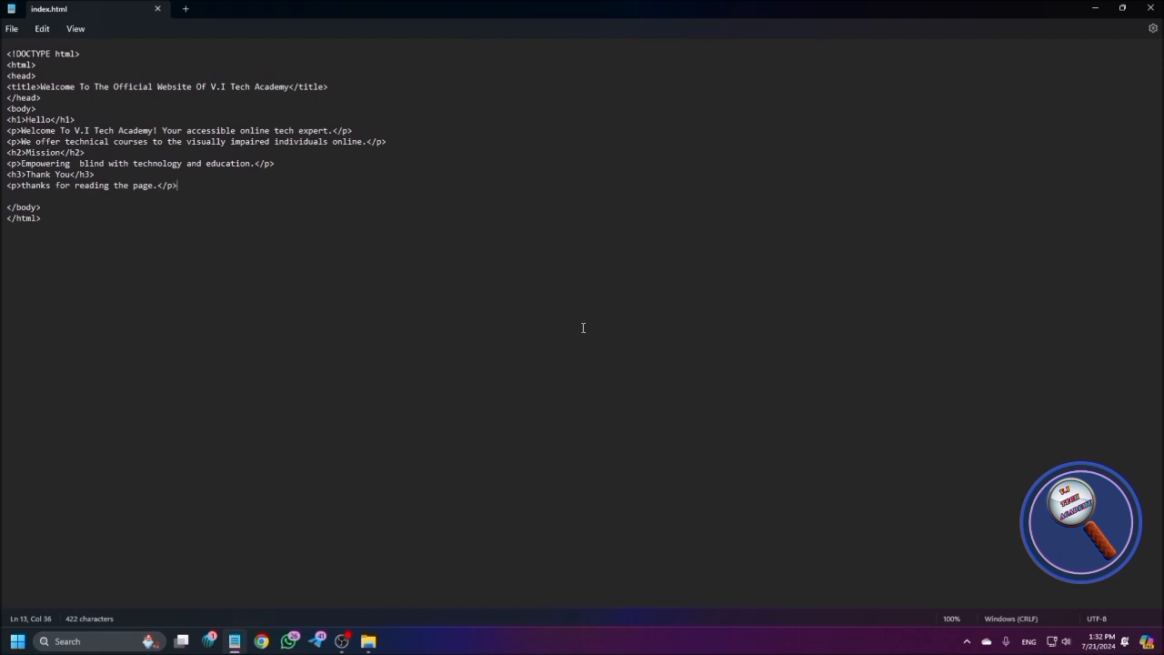
pyautogui.click(76, 120)
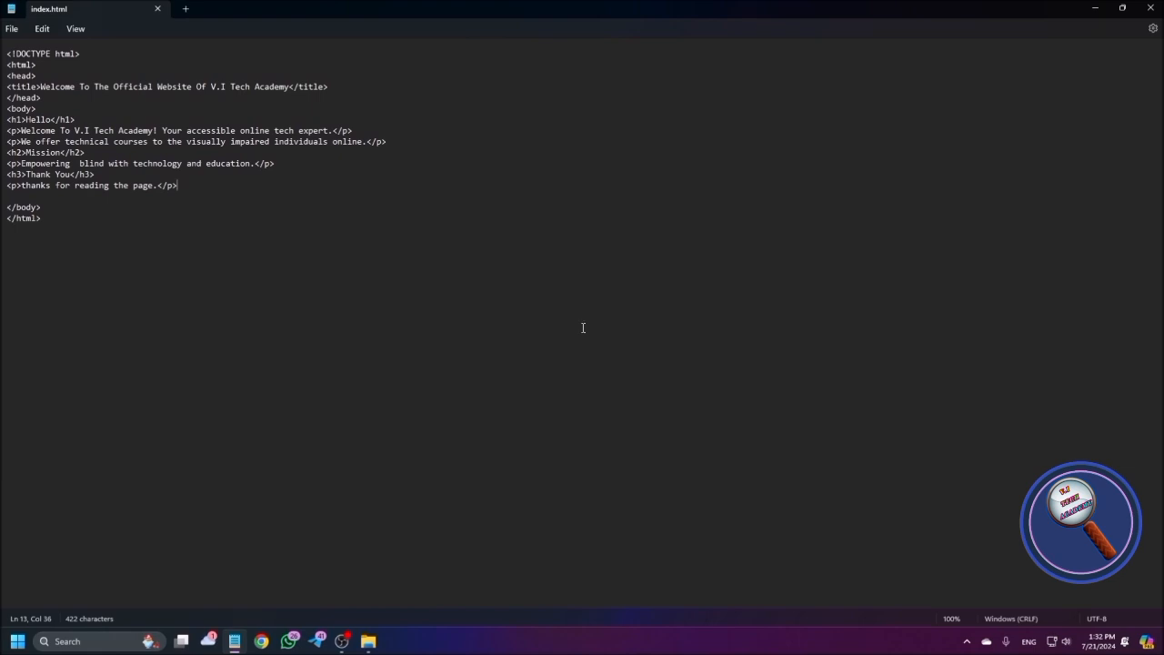
pyautogui.press('alt+tab')
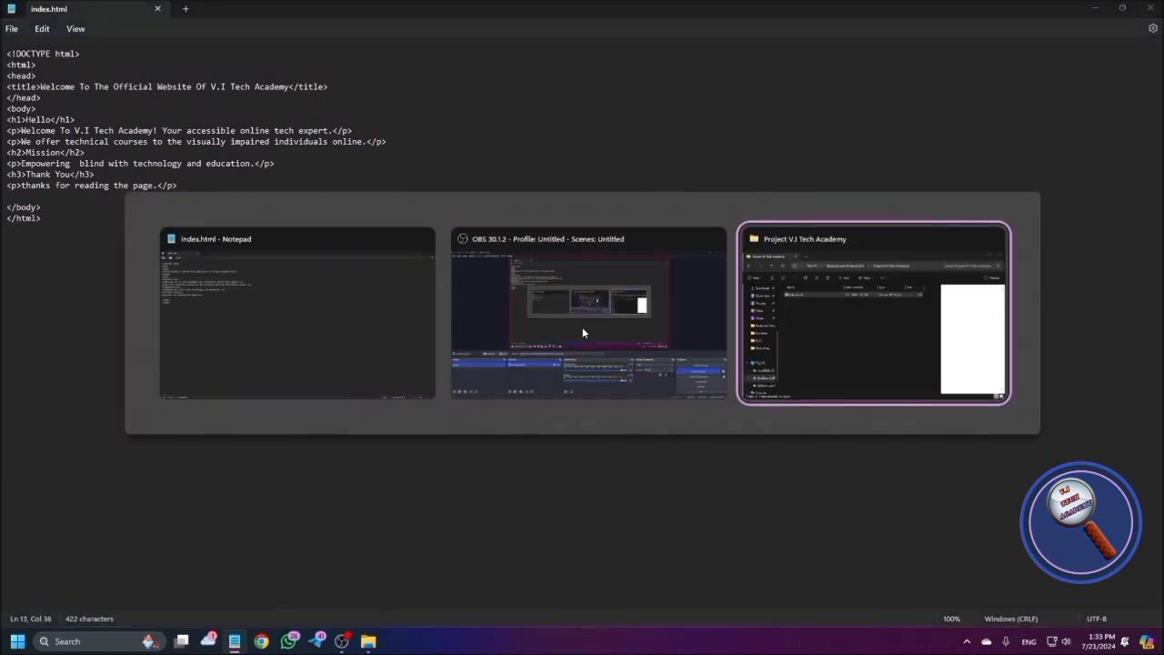
pyautogui.click(873, 313)
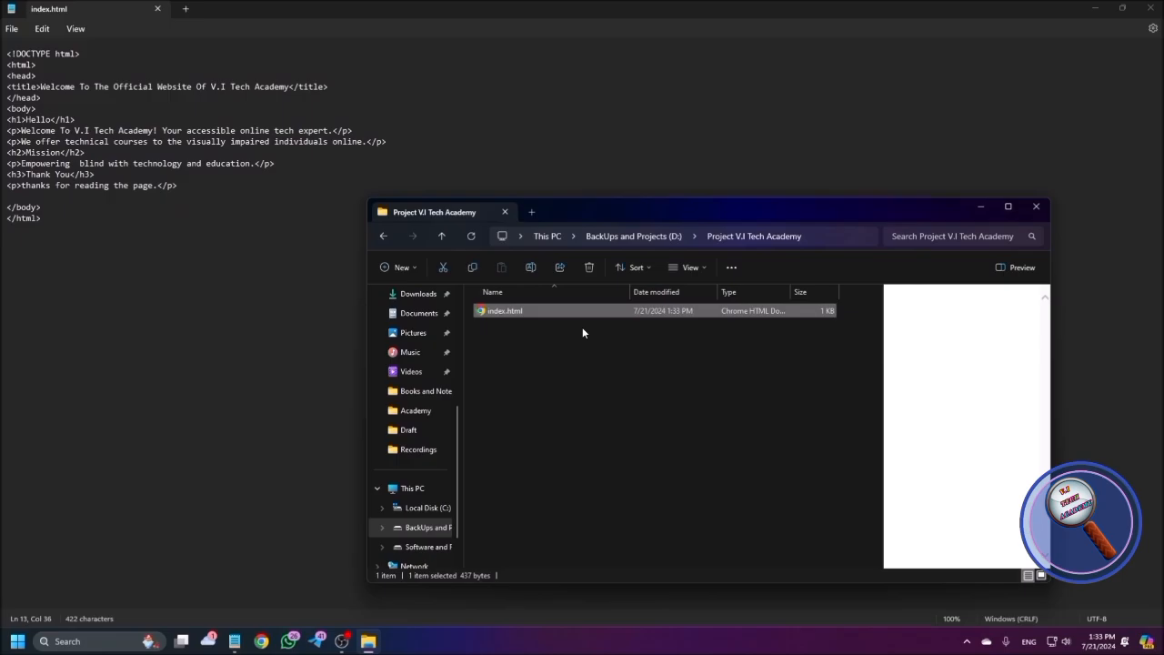
pyautogui.doubleClick(505, 309)
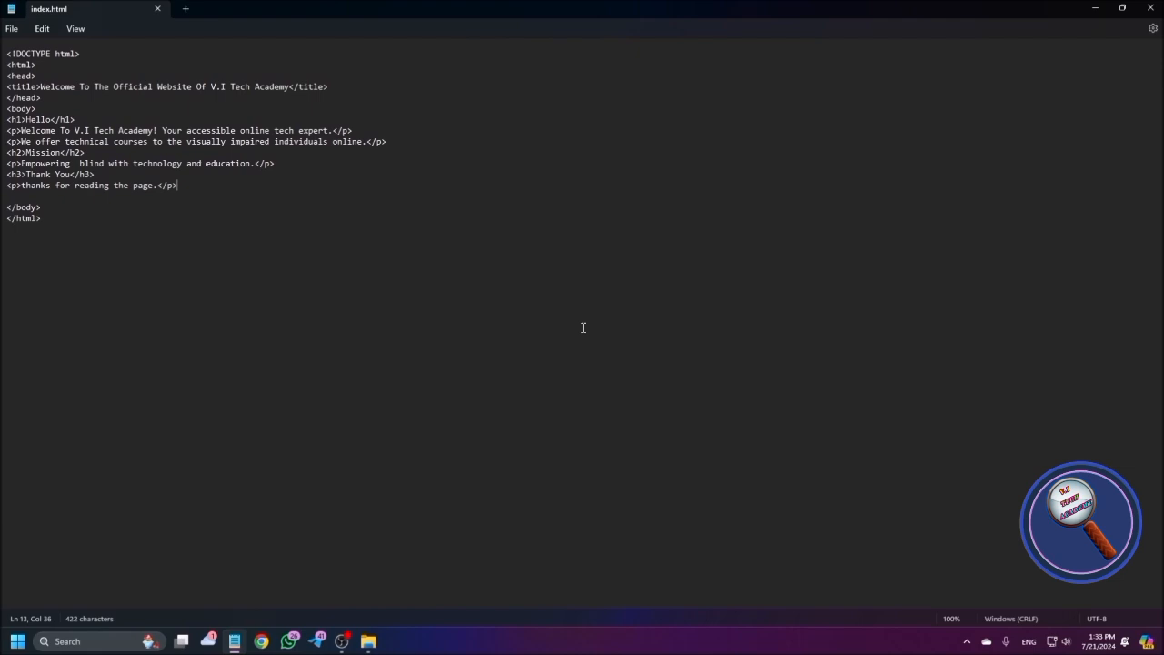
pyautogui.moveTo(583, 331)
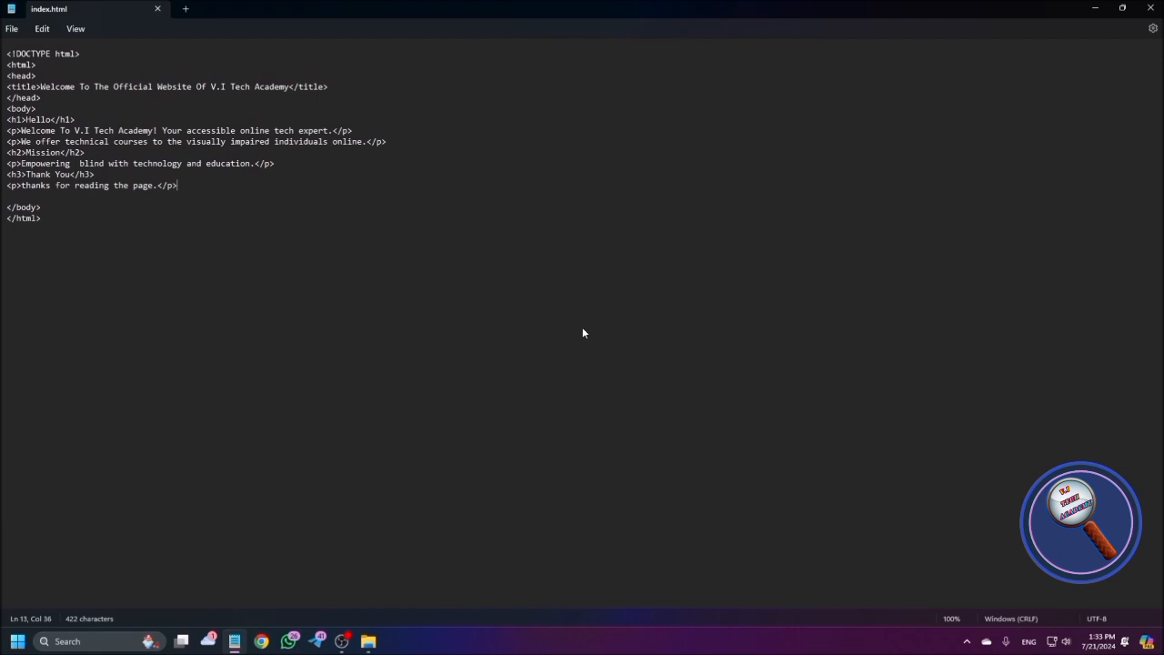